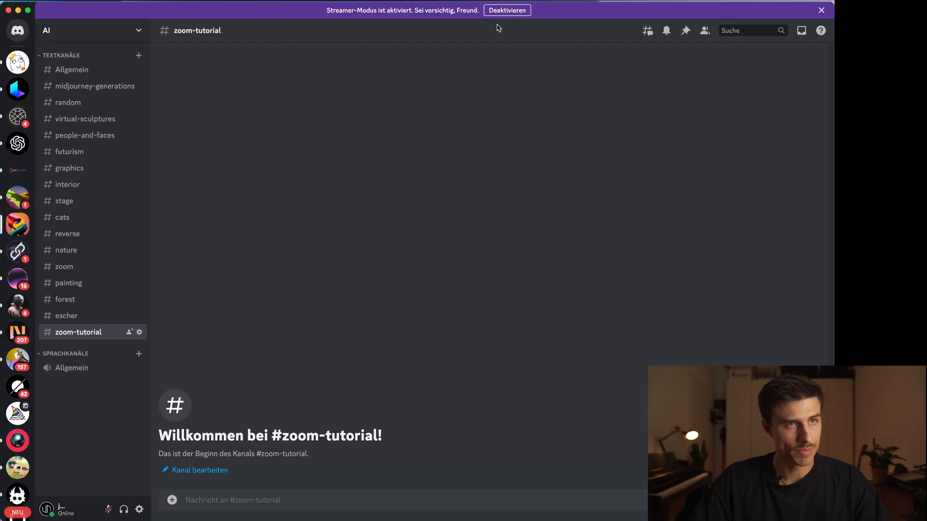
# Step: Dismiss the Streamer-Modus notice banner in the zoom-tutorial channel
pyautogui.click(509, 9)
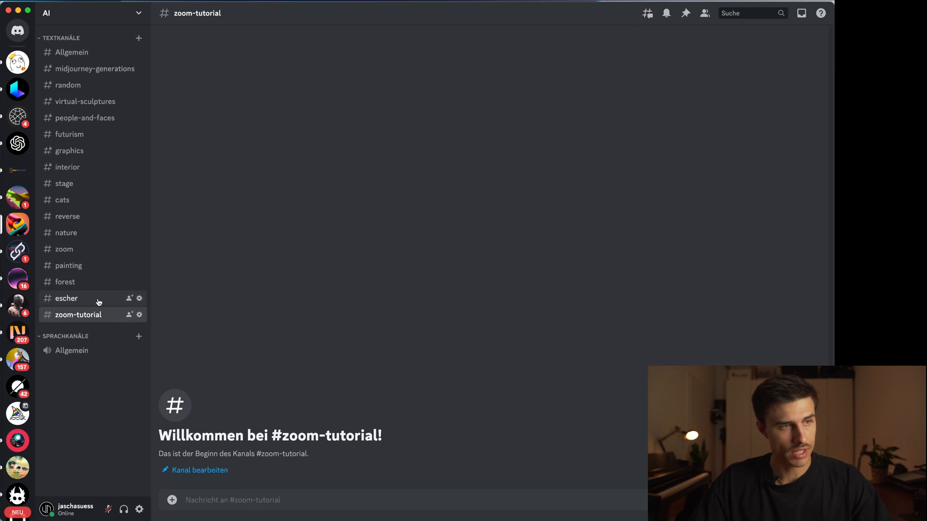
pyautogui.moveTo(81, 308)
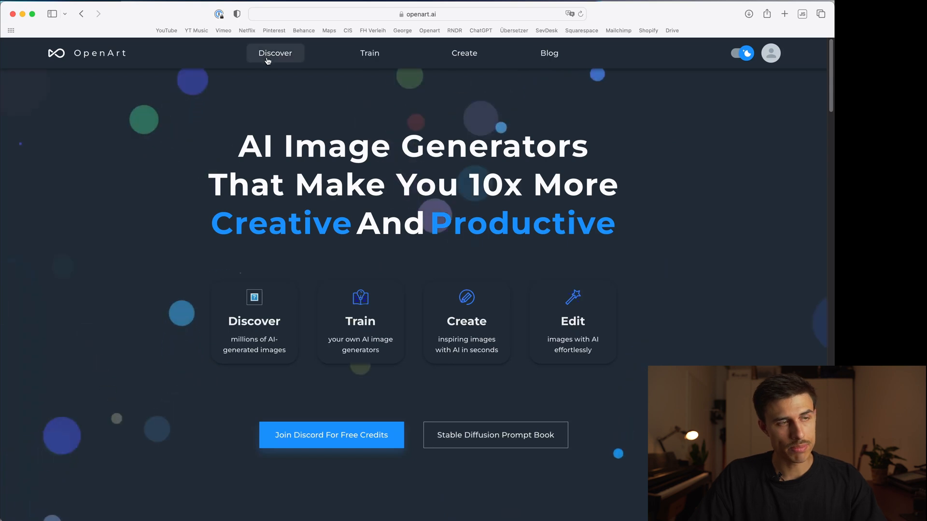
# Step: Browse the Discover gallery feed and search it for 'surrealism'
pyautogui.click(274, 53)
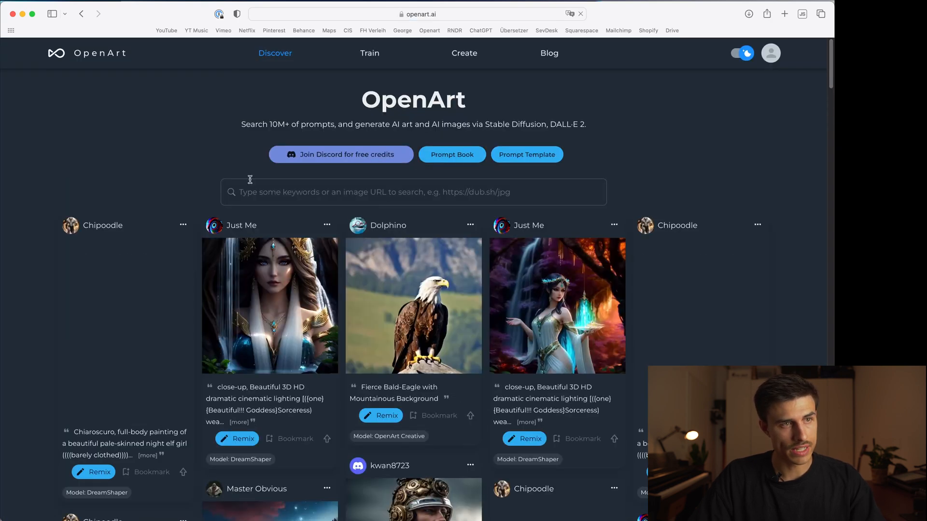
pyautogui.scroll(-3)
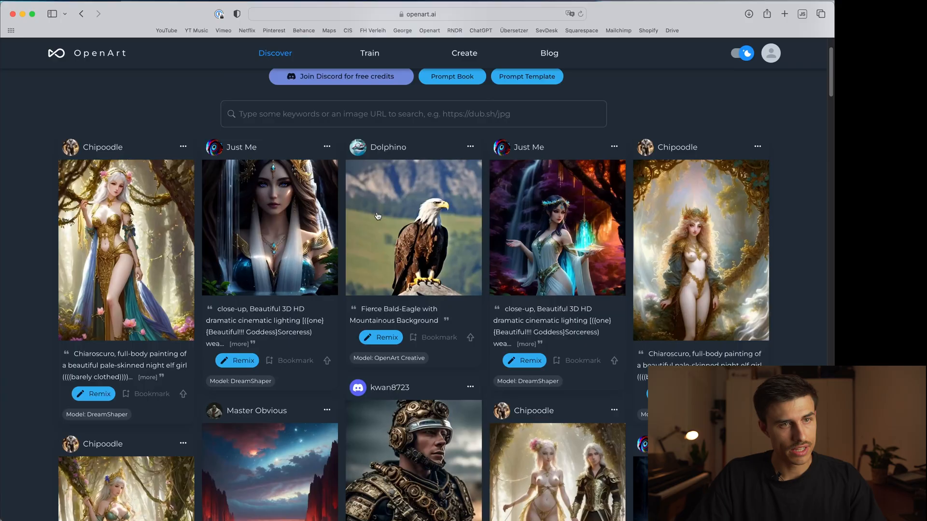
pyautogui.scroll(-3)
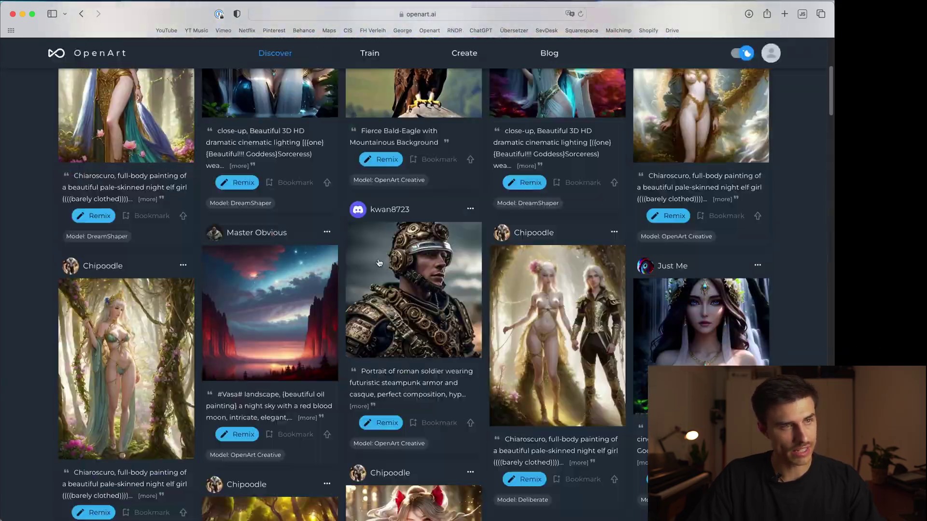
pyautogui.scroll(3)
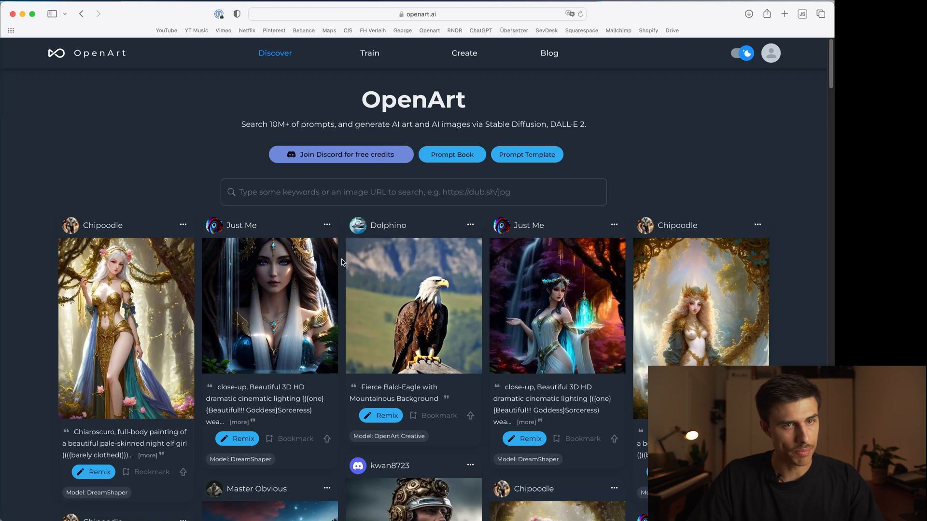
pyautogui.scroll(-3)
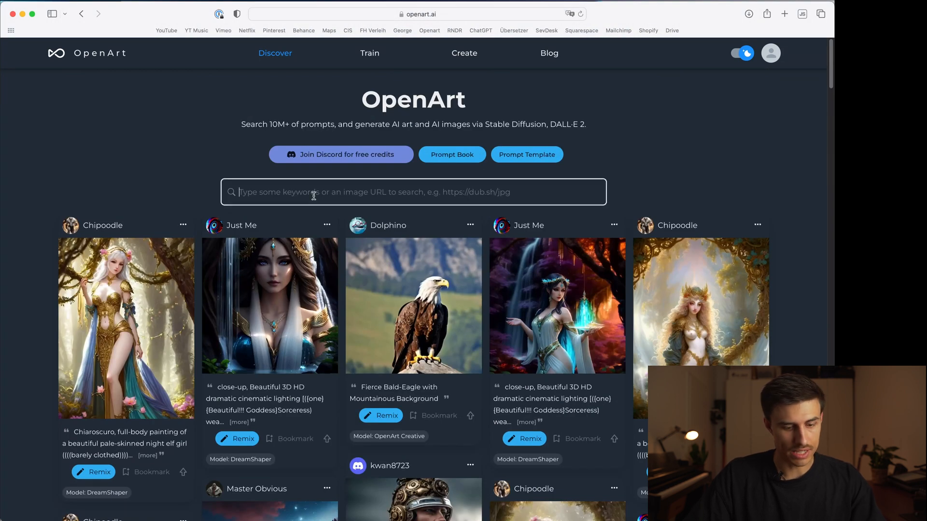
pyautogui.write('surrealism')
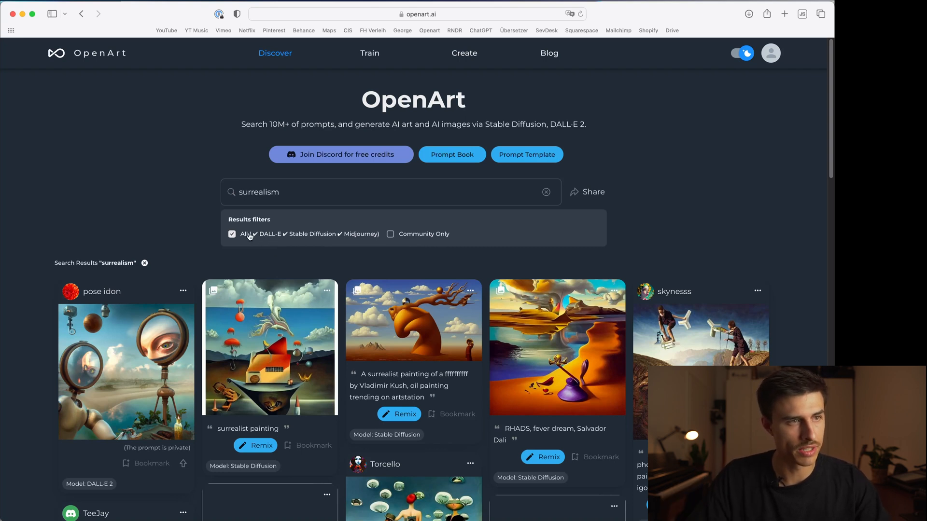
# Step: Filter the surrealism results to Midjourney only by deselecting All, Stable Diffusion and DALL-E 2
pyautogui.click(232, 234)
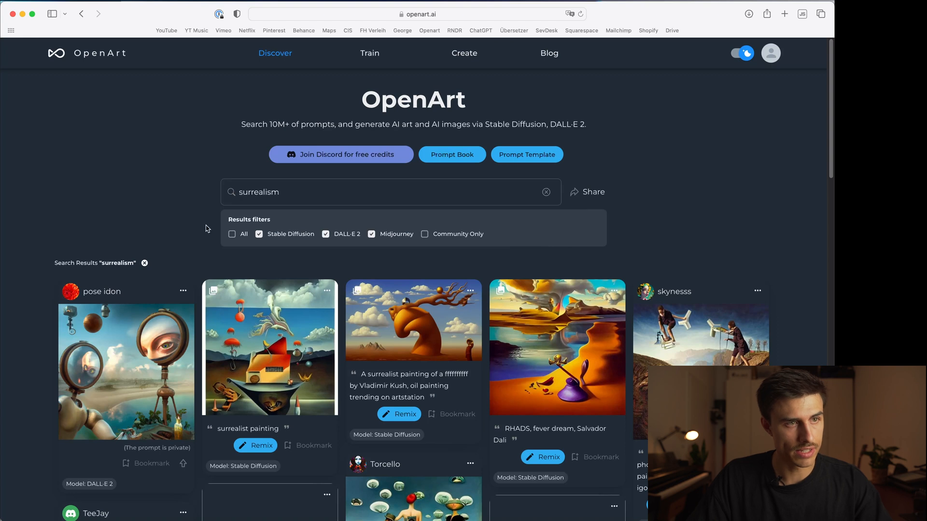
pyautogui.moveTo(311, 224)
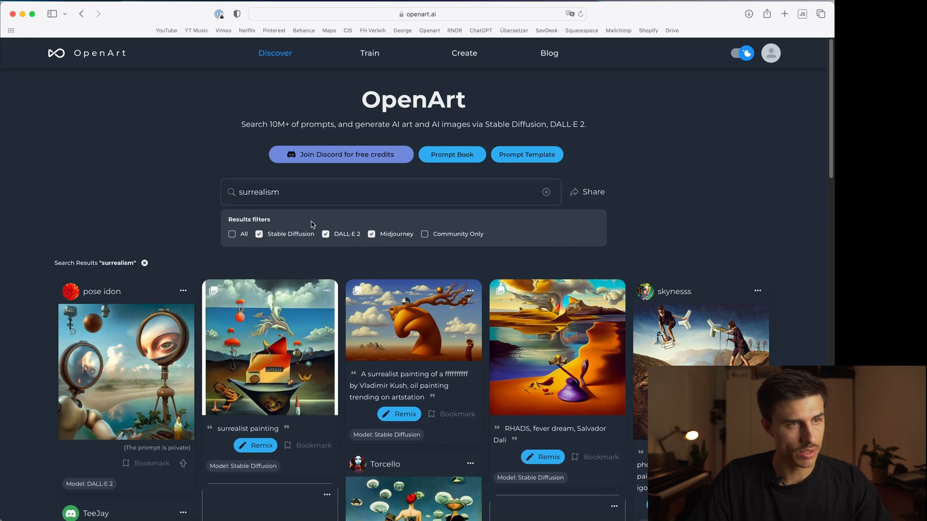
pyautogui.click(259, 234)
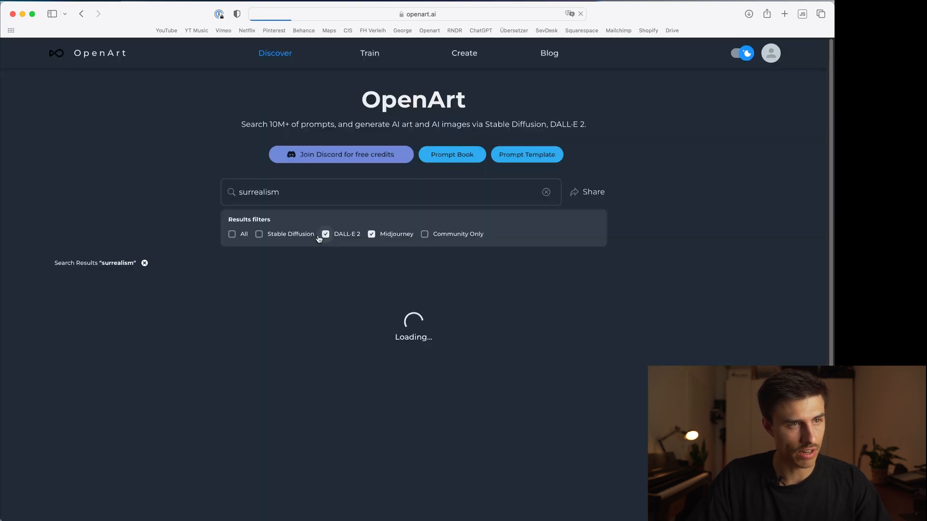
pyautogui.click(326, 234)
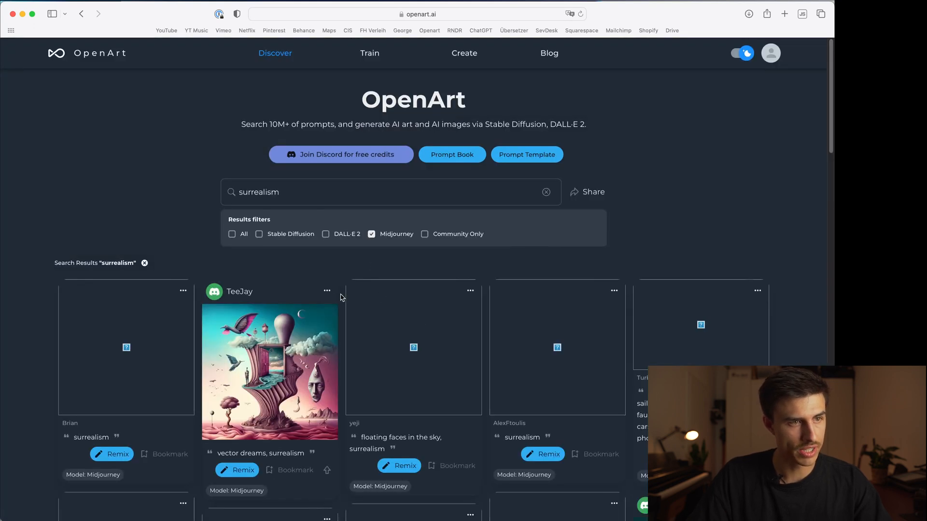
pyautogui.scroll(-3)
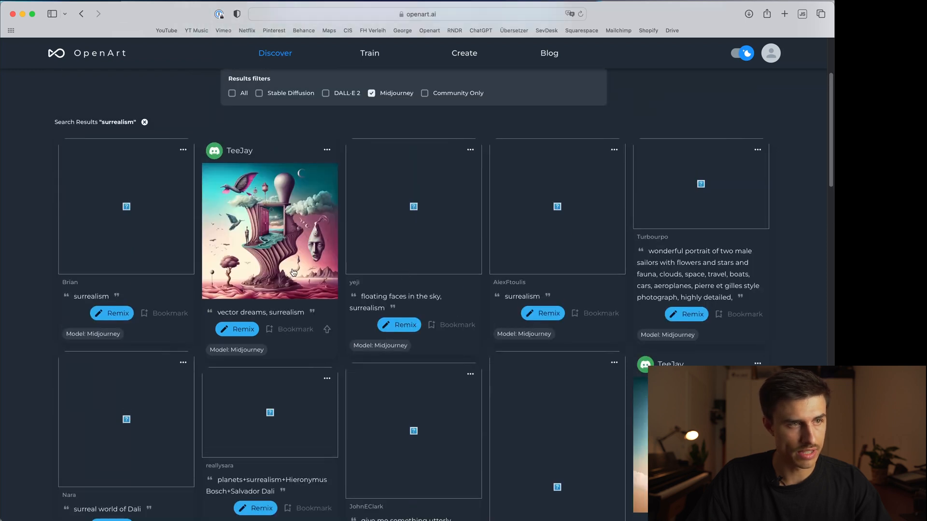
pyautogui.scroll(-3)
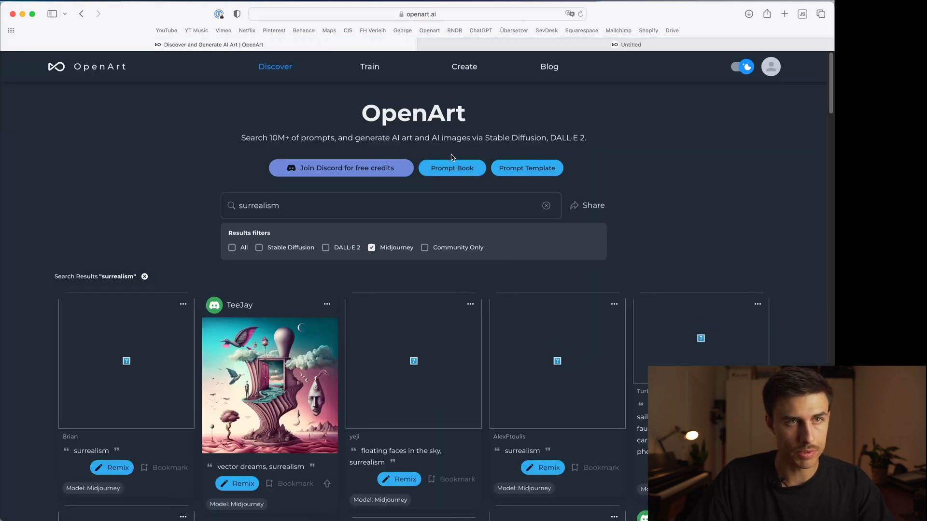
# Step: View the Stable Diffusion Prompt Book and page to its table of contents
pyautogui.click(452, 168)
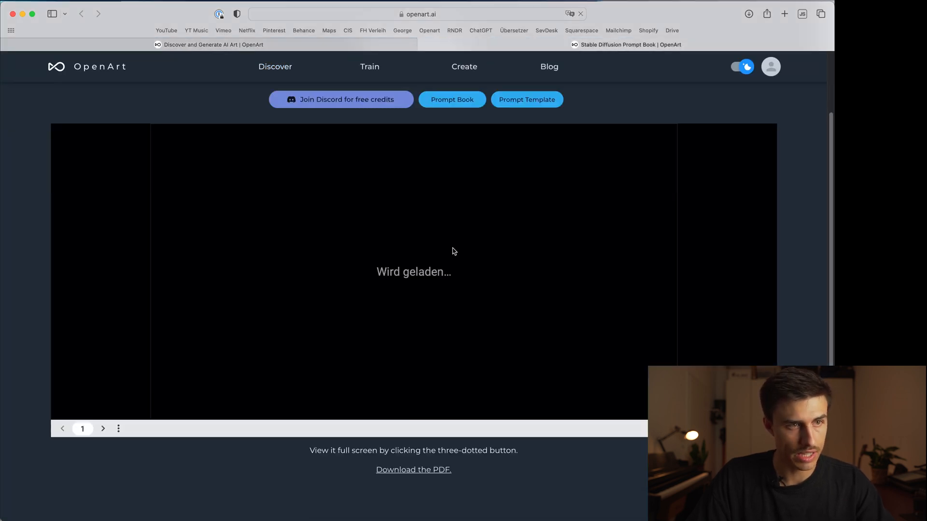
pyautogui.moveTo(335, 275)
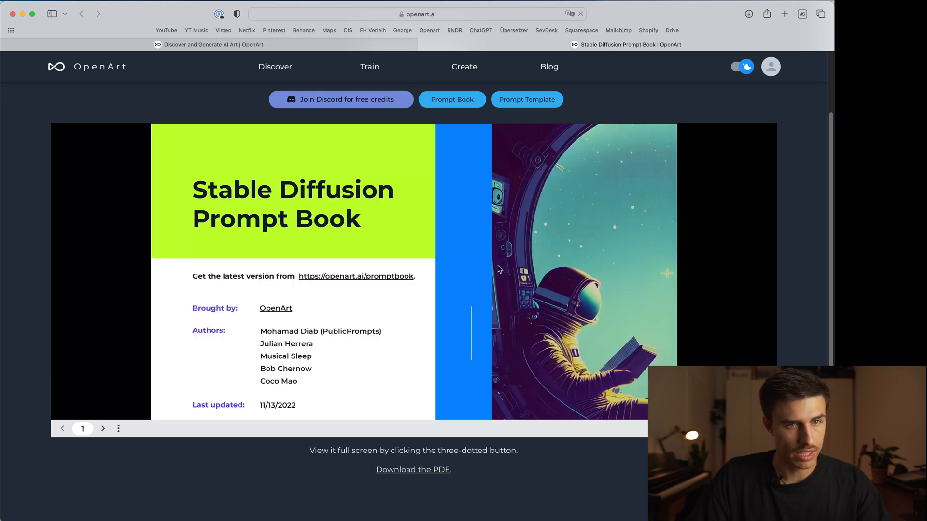
pyautogui.click(102, 429)
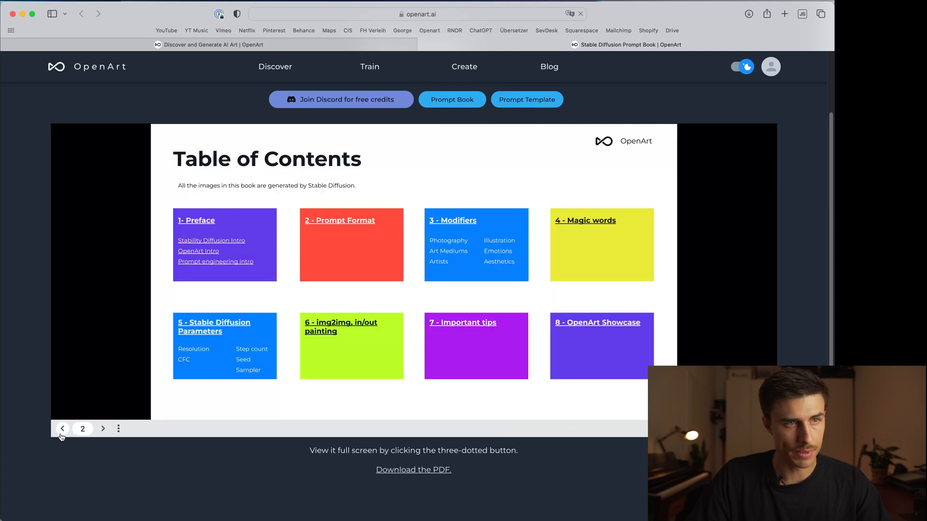
pyautogui.moveTo(593, 217)
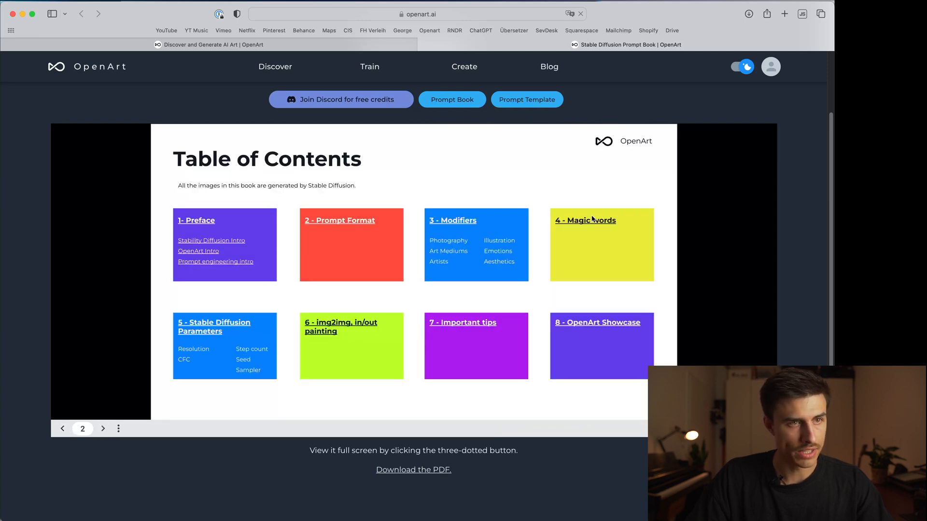
pyautogui.moveTo(476, 227)
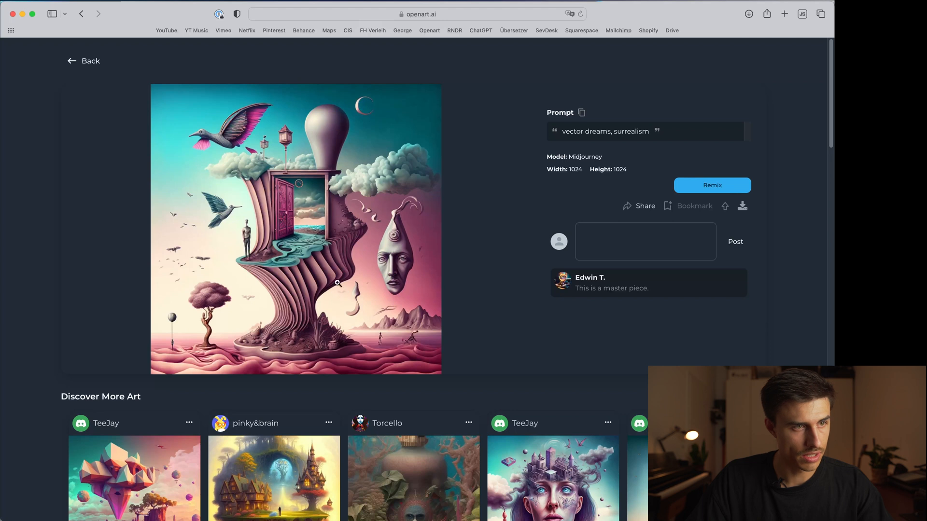
# Step: Copy the 'vector dreams, surrealism' prompt and switch to Discord via Cmd+Tab
pyautogui.click(581, 112)
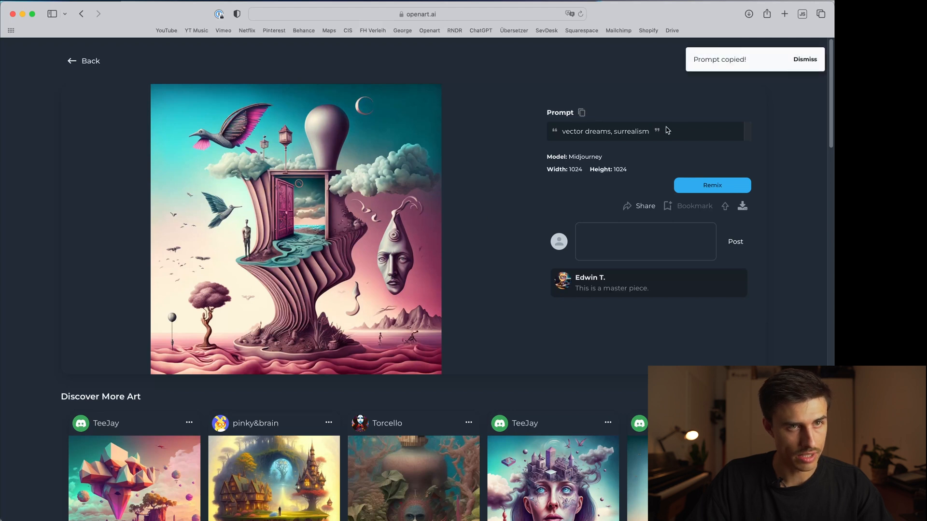
pyautogui.press('Cmd+Tab')
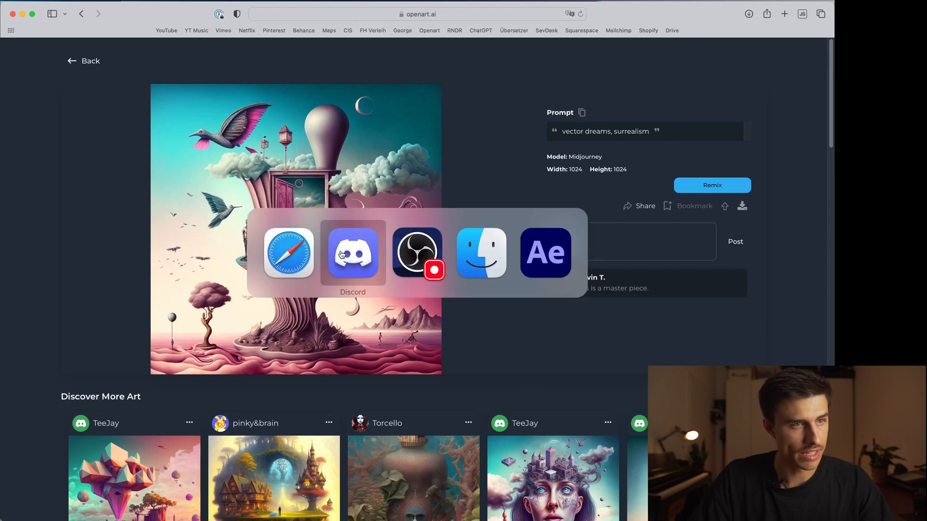
pyautogui.click(353, 254)
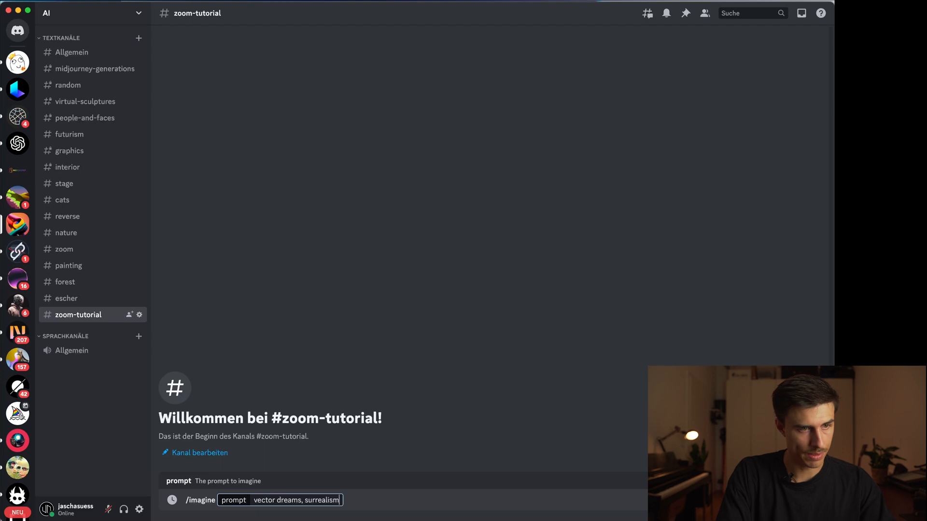
# Step: Append ', dali' to the /imagine prompt and submit it to the Midjourney Bot
pyautogui.write(',')
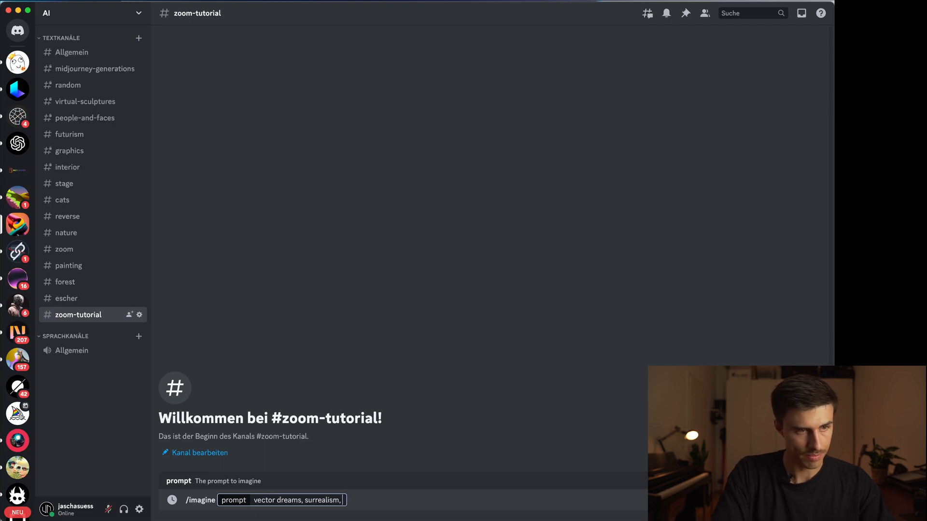
pyautogui.write('dali')
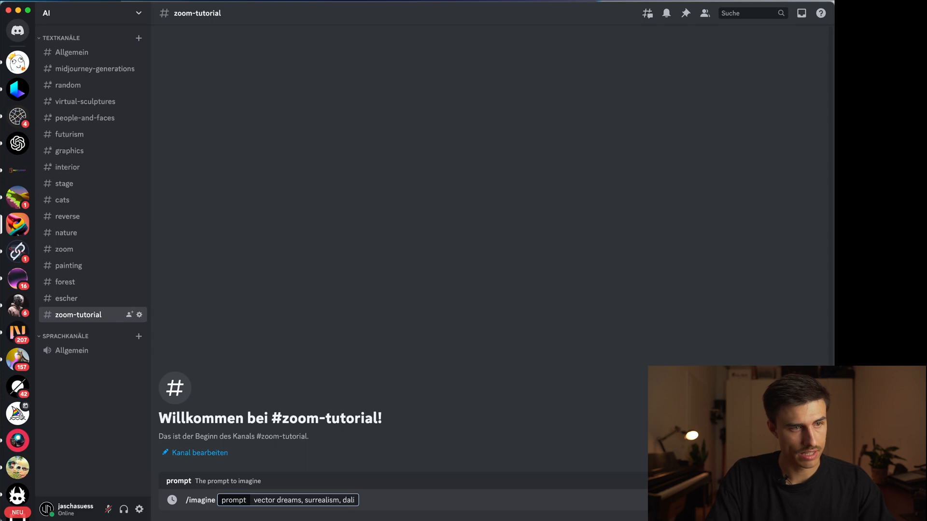
pyautogui.press('Enter')
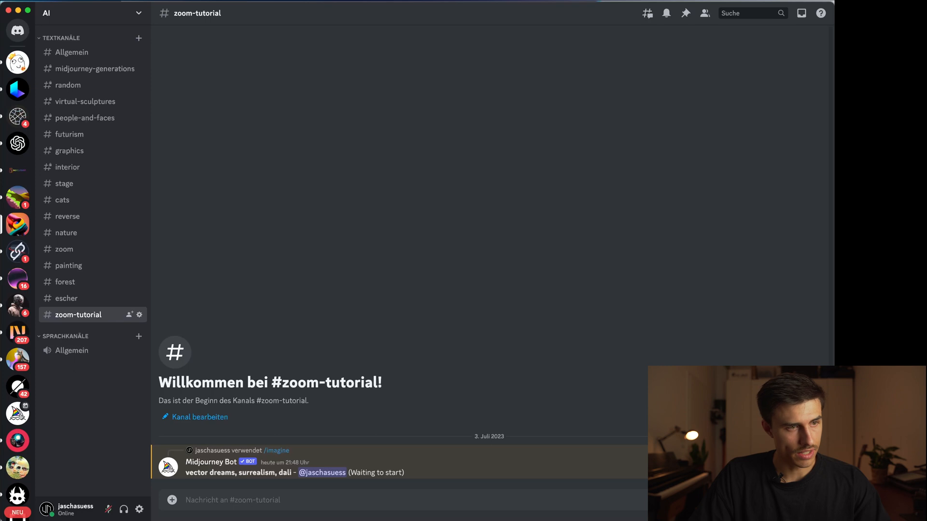
pyautogui.moveTo(229, 291)
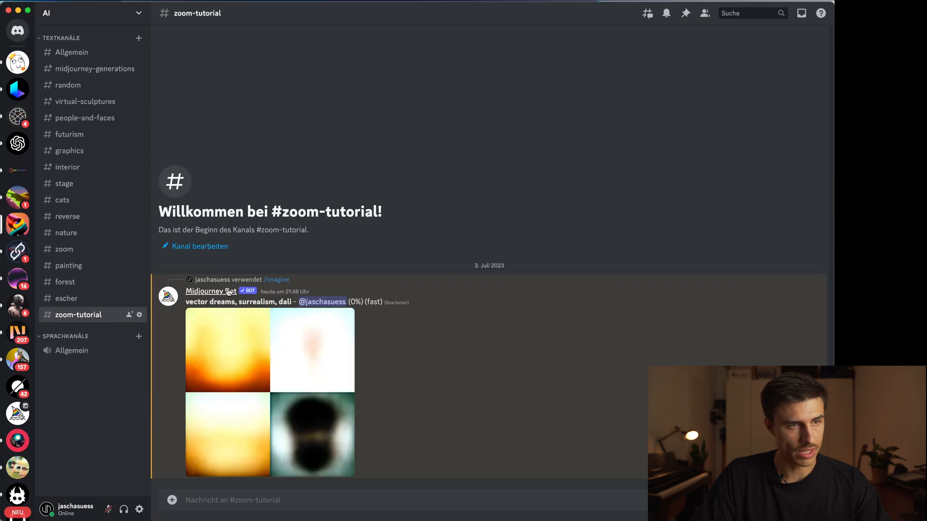
pyautogui.moveTo(240, 326)
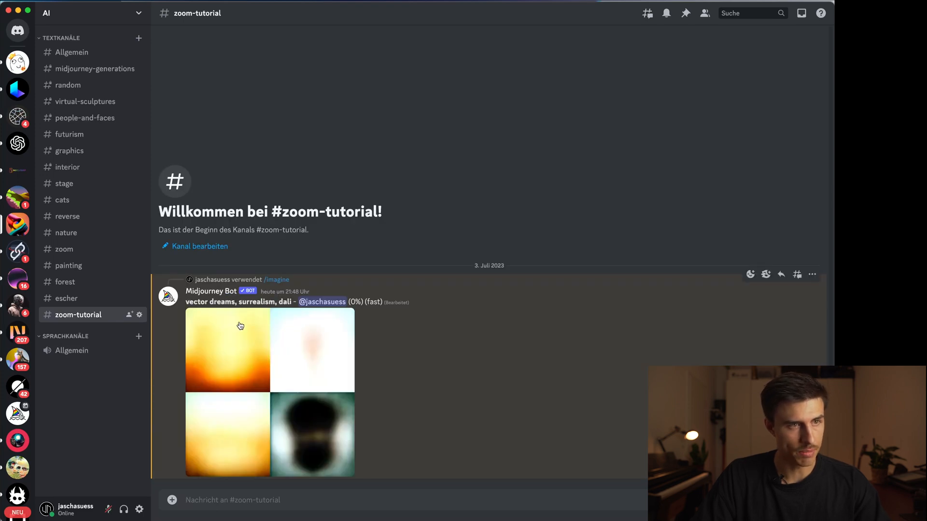
pyautogui.moveTo(284, 359)
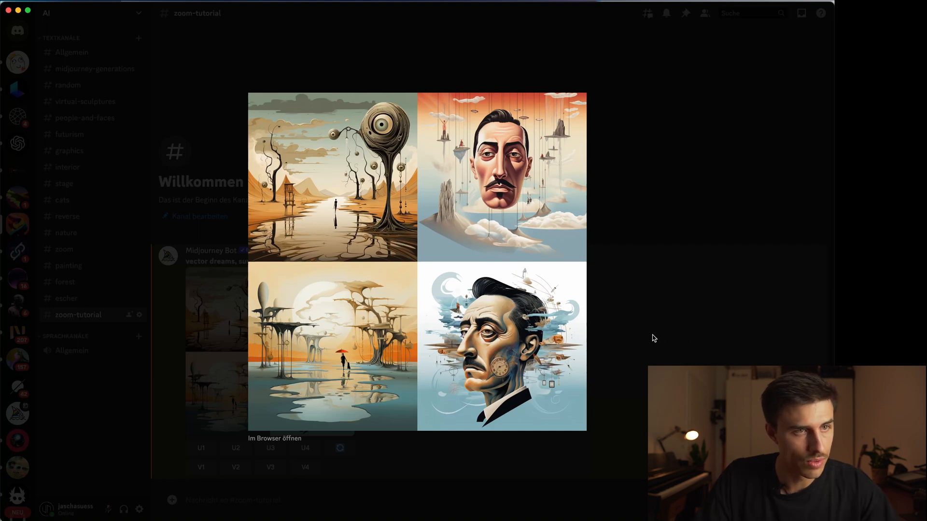
pyautogui.moveTo(282, 168)
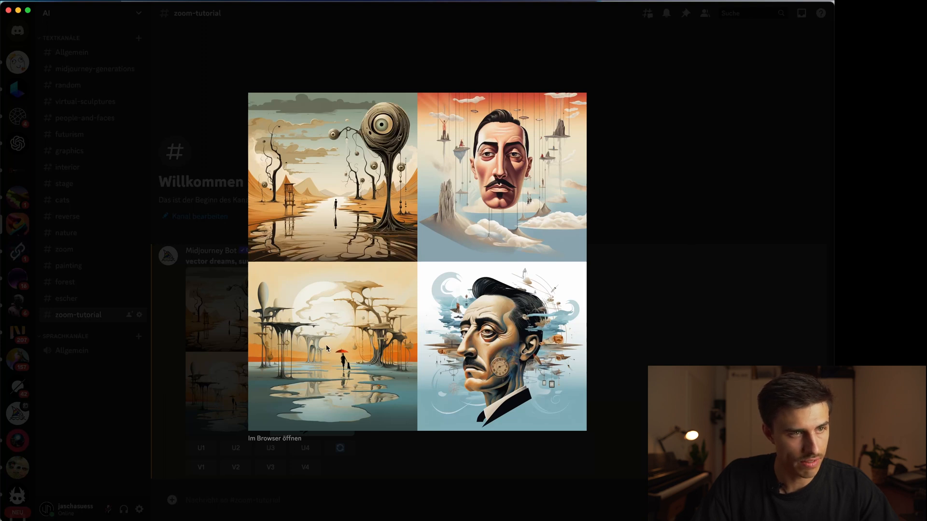
pyautogui.moveTo(330, 380)
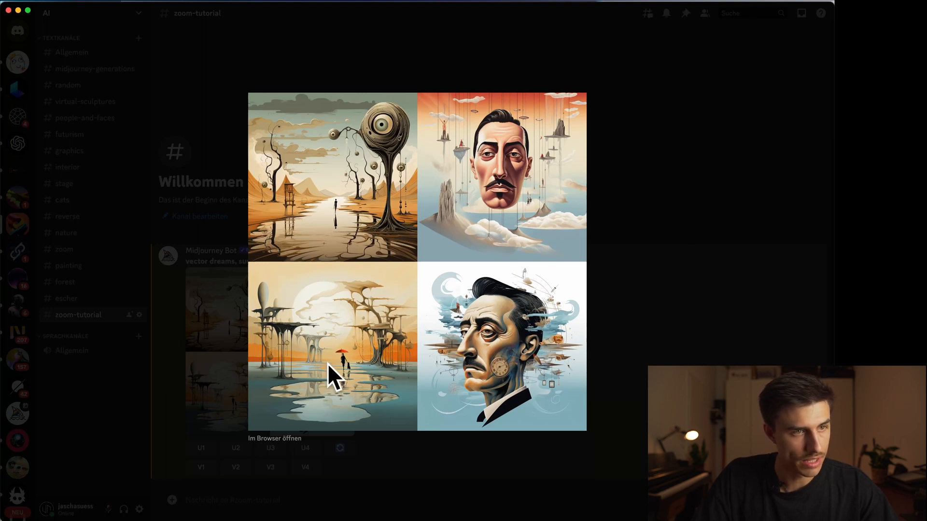
pyautogui.moveTo(688, 279)
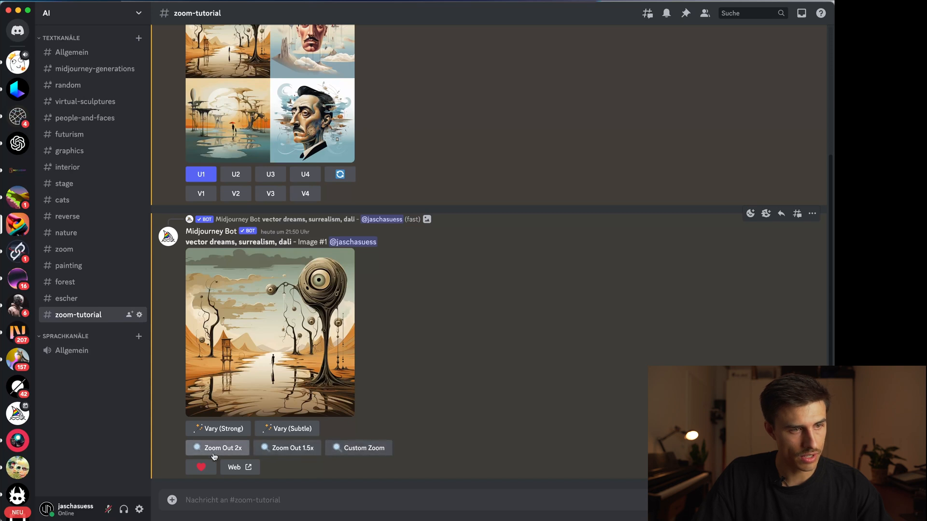
# Step: Request a Zoom Out 2x on the upscaled surreal landscape image
pyautogui.click(217, 448)
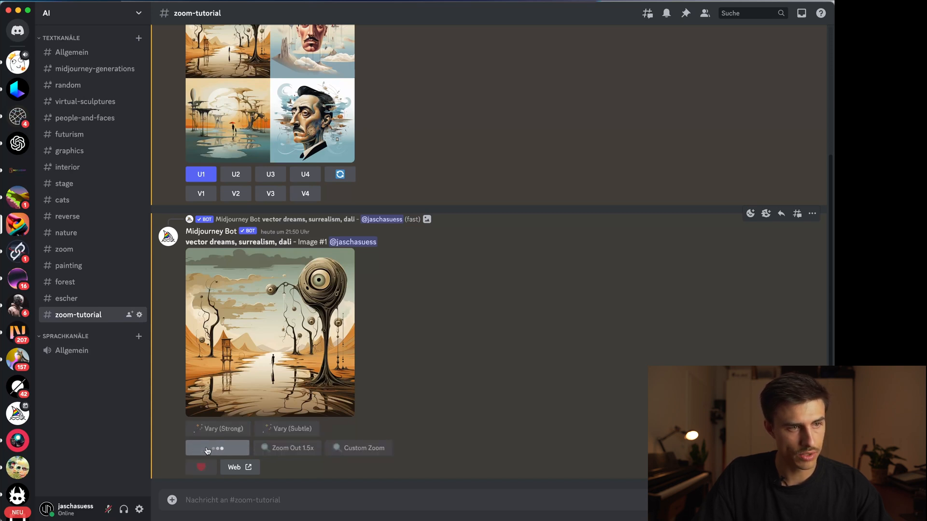
pyautogui.click(217, 448)
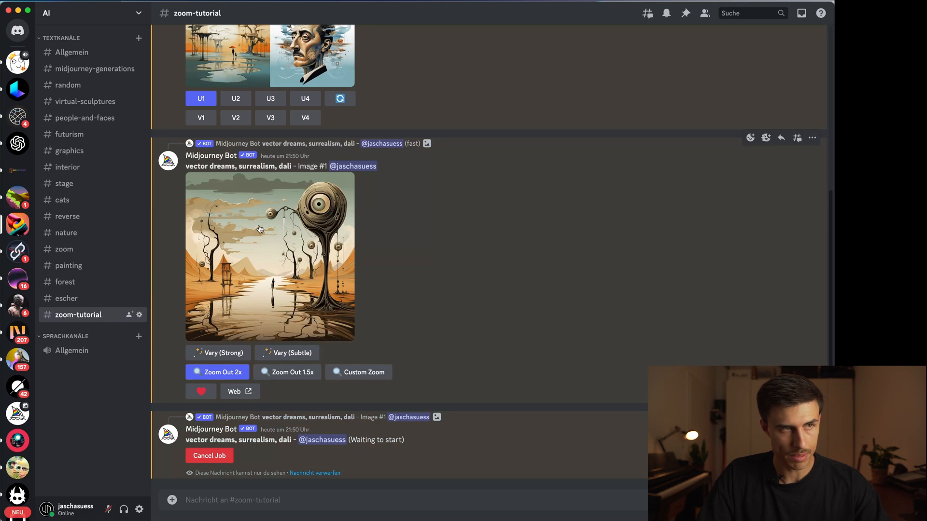
pyautogui.moveTo(256, 238)
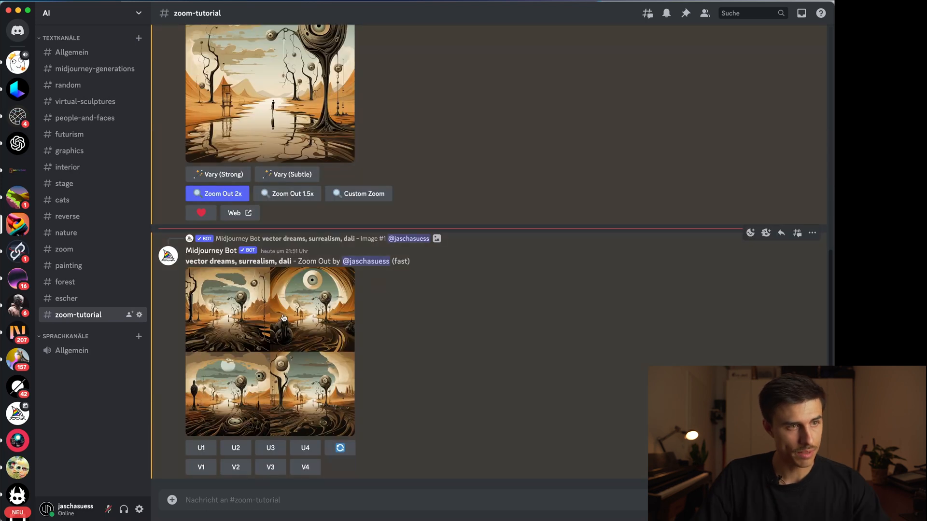
# Step: Preview the four zoomed-out variations enlarged, then close the preview
pyautogui.click(284, 318)
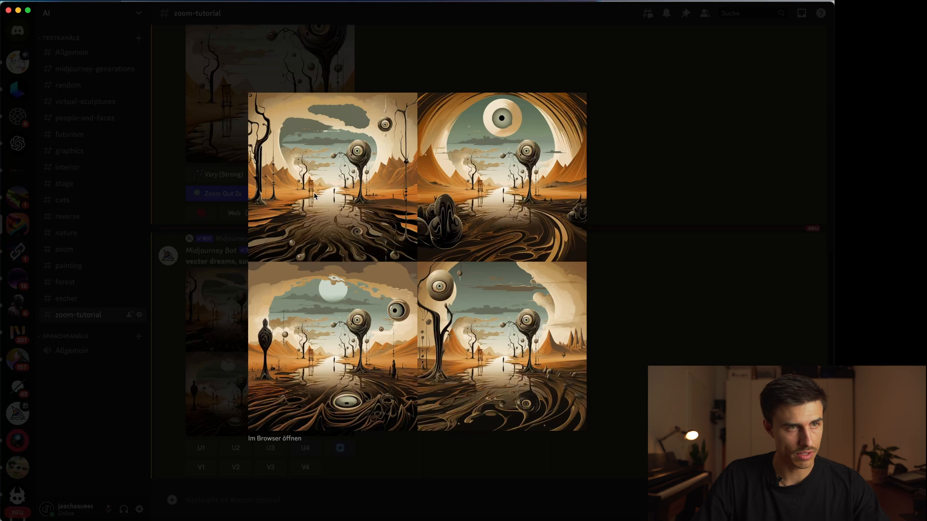
pyautogui.moveTo(293, 198)
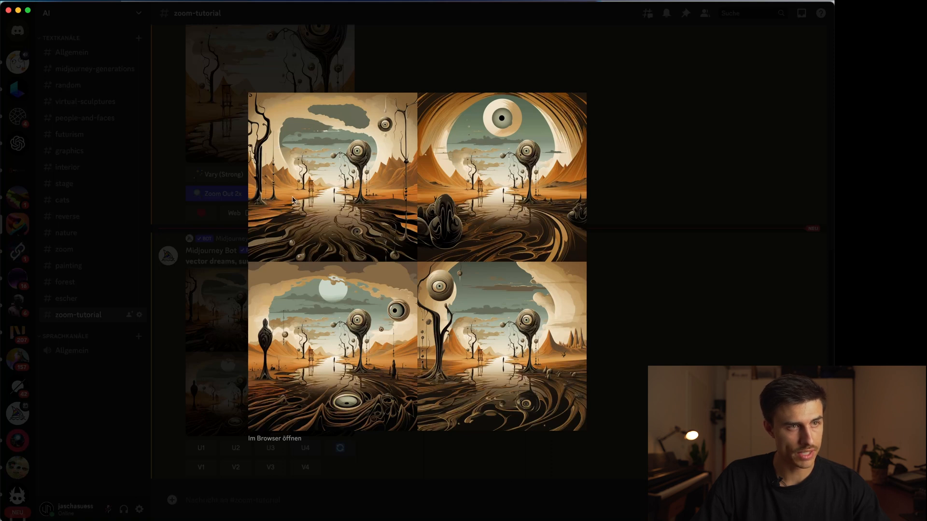
pyautogui.moveTo(317, 207)
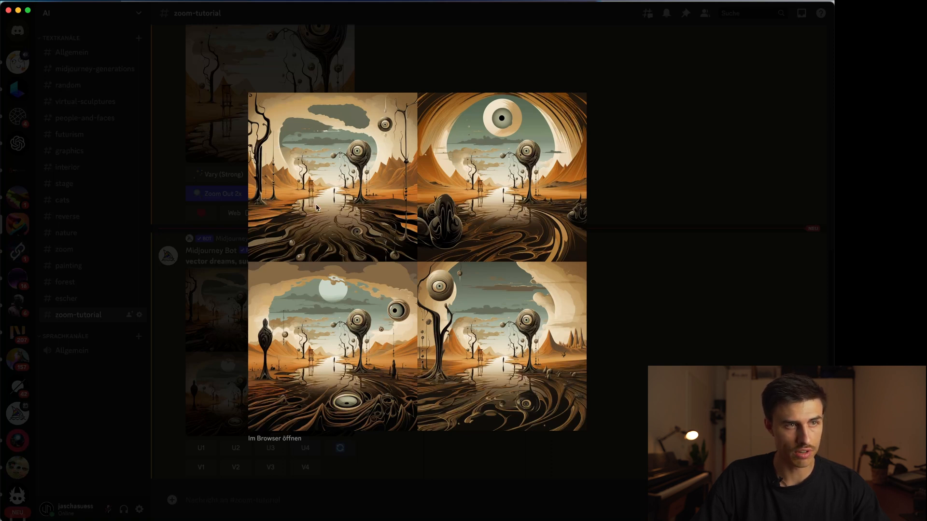
pyautogui.moveTo(481, 193)
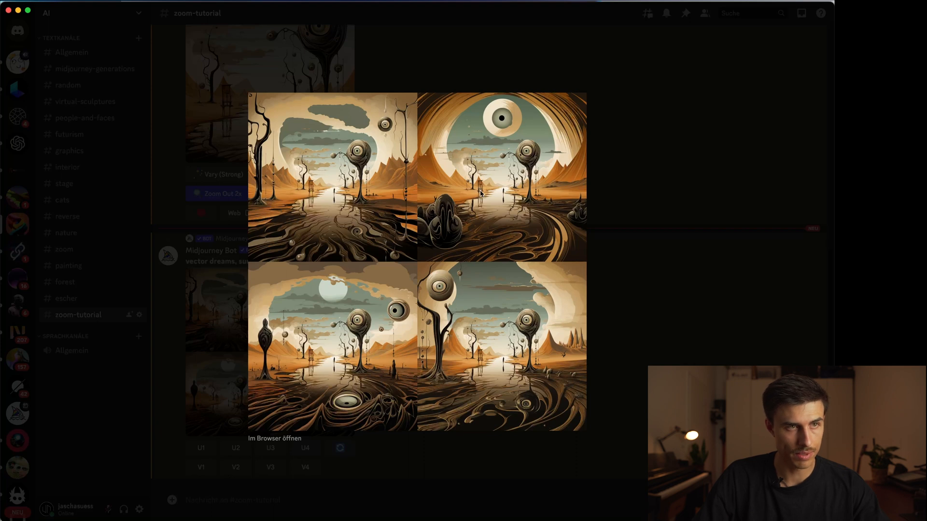
pyautogui.moveTo(458, 271)
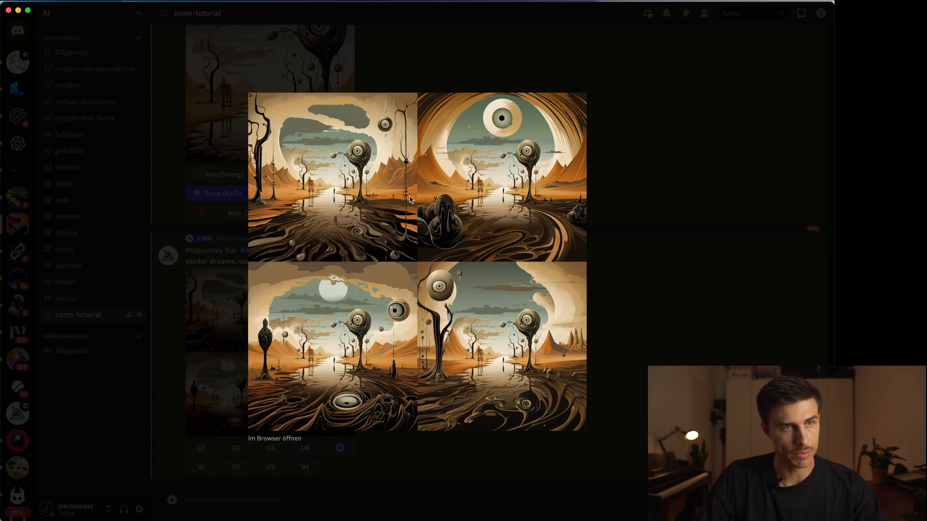
pyautogui.moveTo(488, 143)
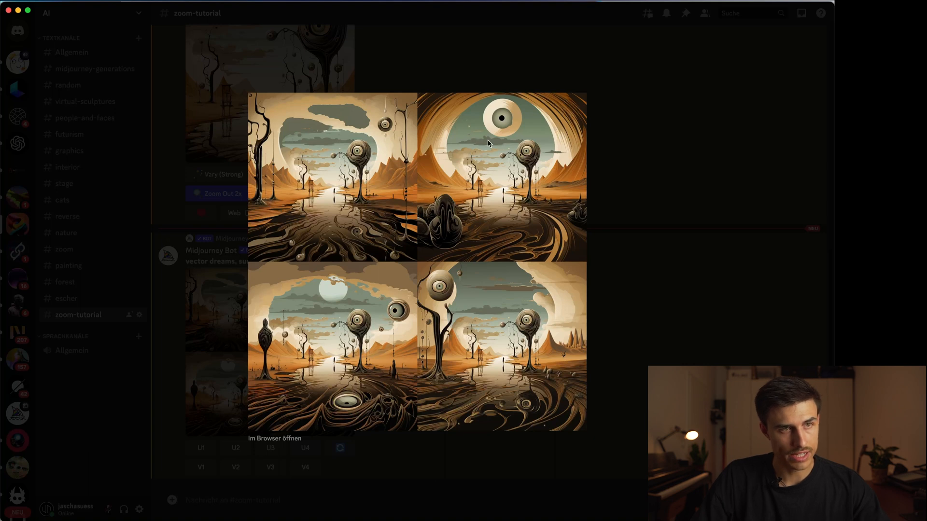
pyautogui.moveTo(626, 163)
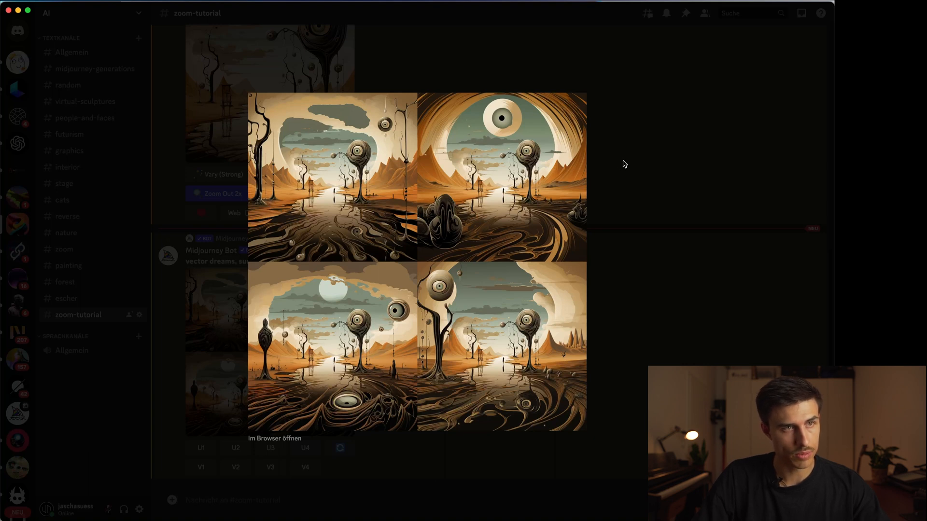
pyautogui.click(236, 373)
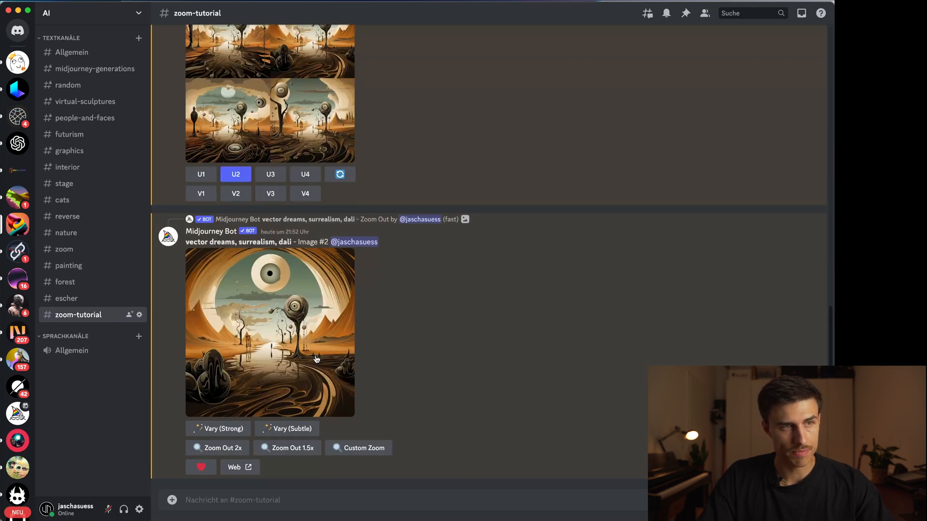
pyautogui.moveTo(274, 339)
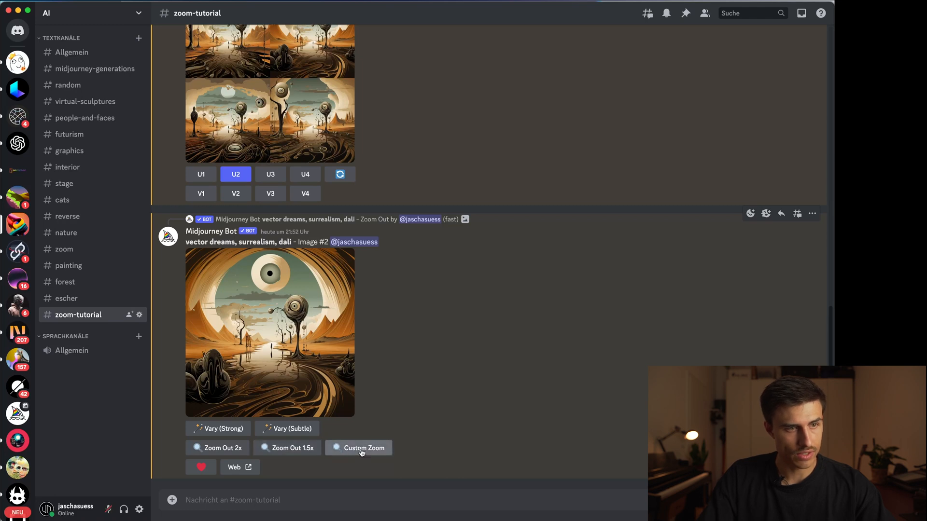
# Step: In Custom Zoom, edit the --zoom value (trying 1, then 2) in the eye-in-the-sky prompt
pyautogui.click(359, 448)
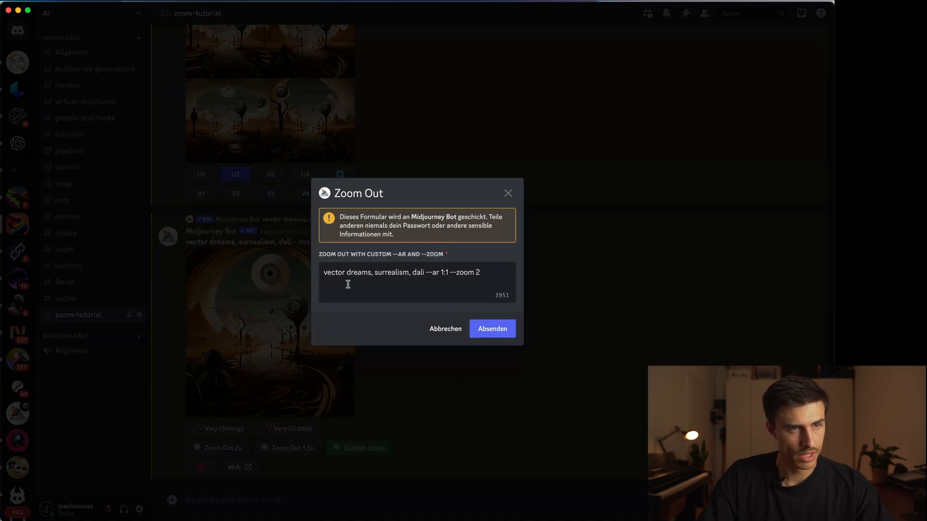
pyautogui.doubleClick(478, 272)
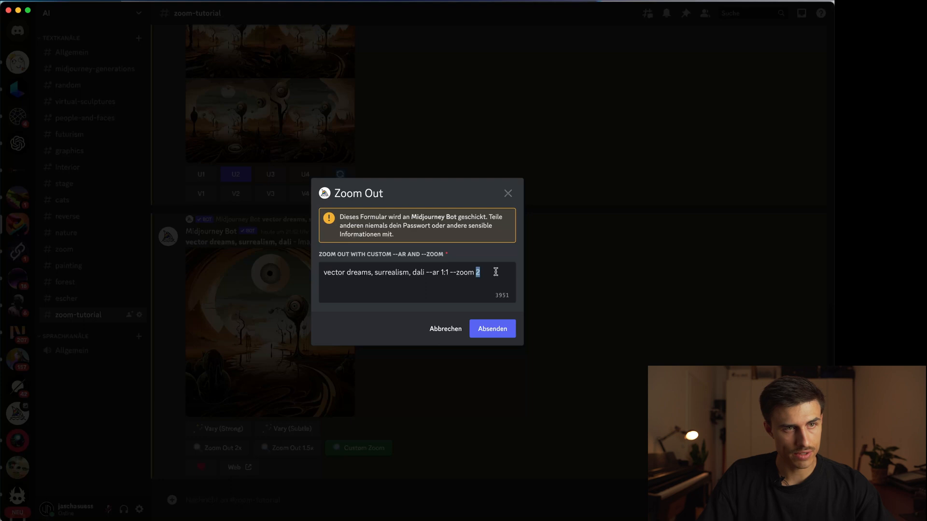
pyautogui.moveTo(497, 283)
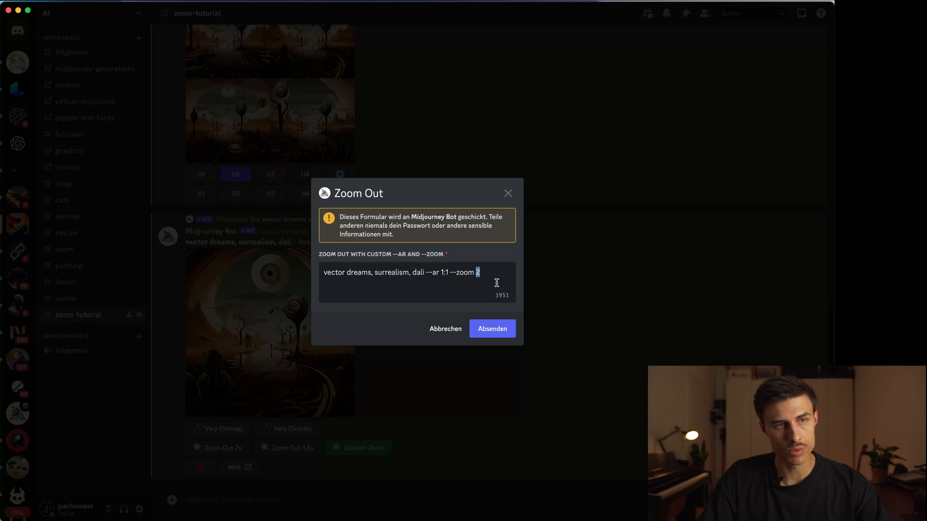
pyautogui.write('1')
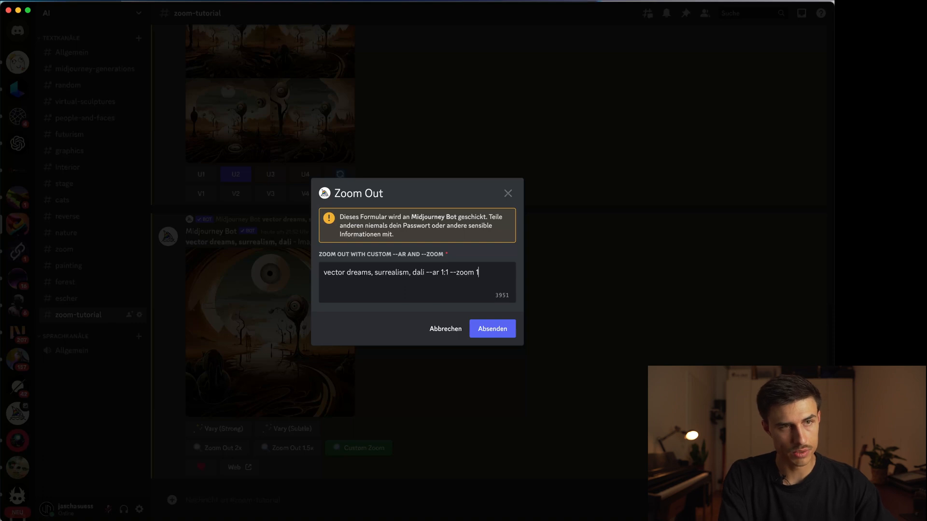
pyautogui.write('2')
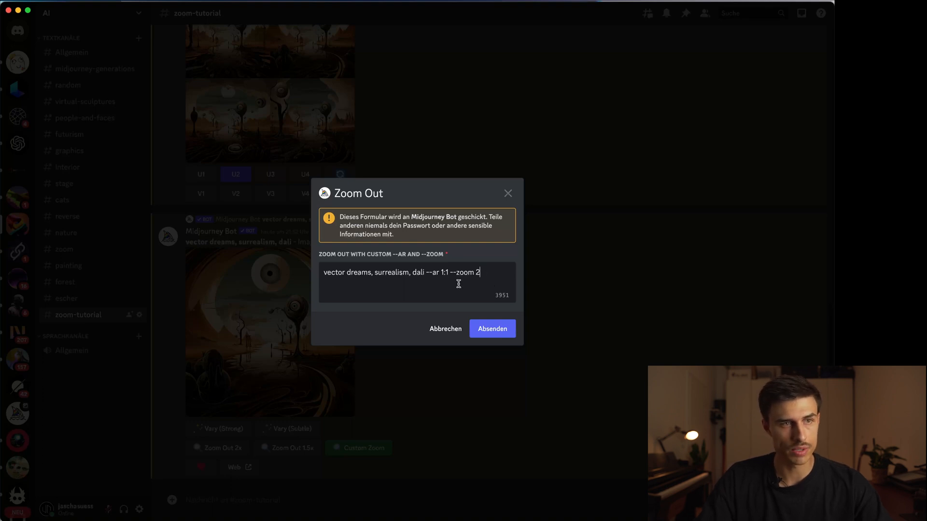
pyautogui.moveTo(324, 272); pyautogui.dragTo(425, 272)
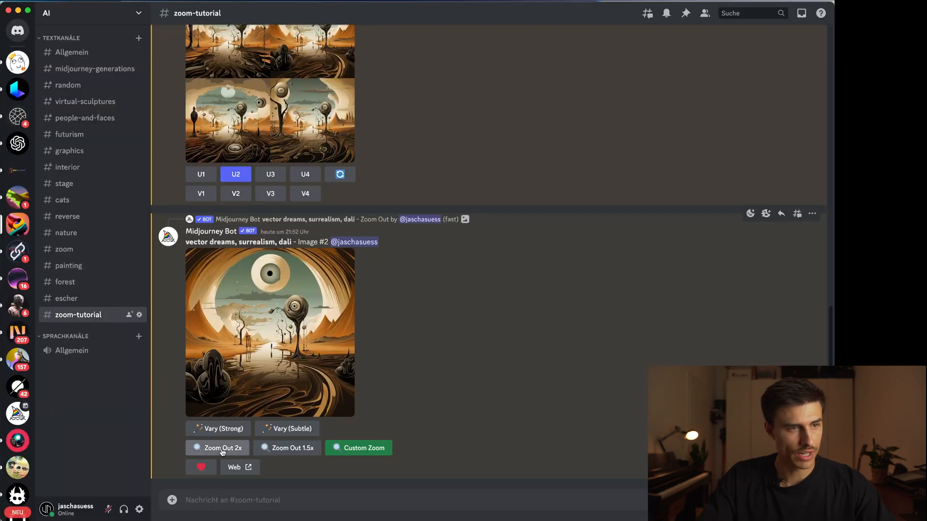
# Step: Zoom the eye image out 2x, upscale fever dreams variation 1, and zoom it out 2x
pyautogui.click(217, 448)
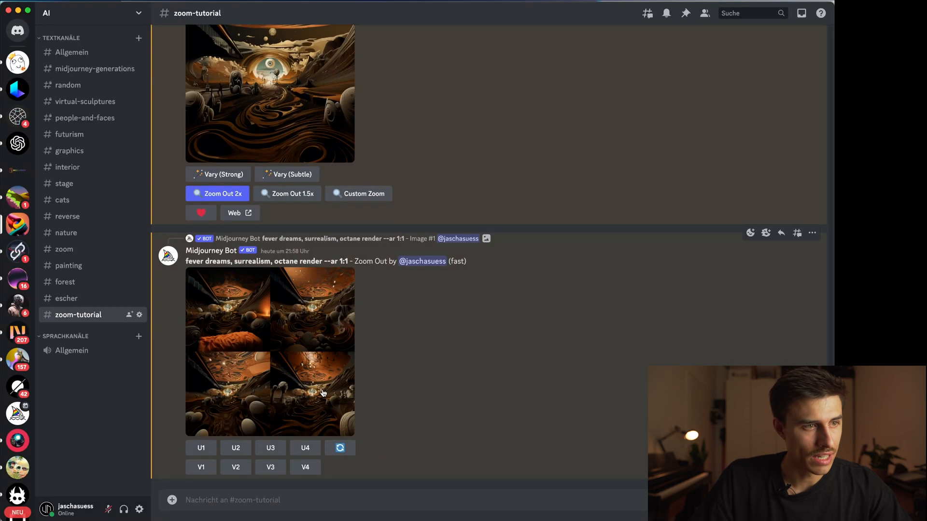
pyautogui.click(201, 448)
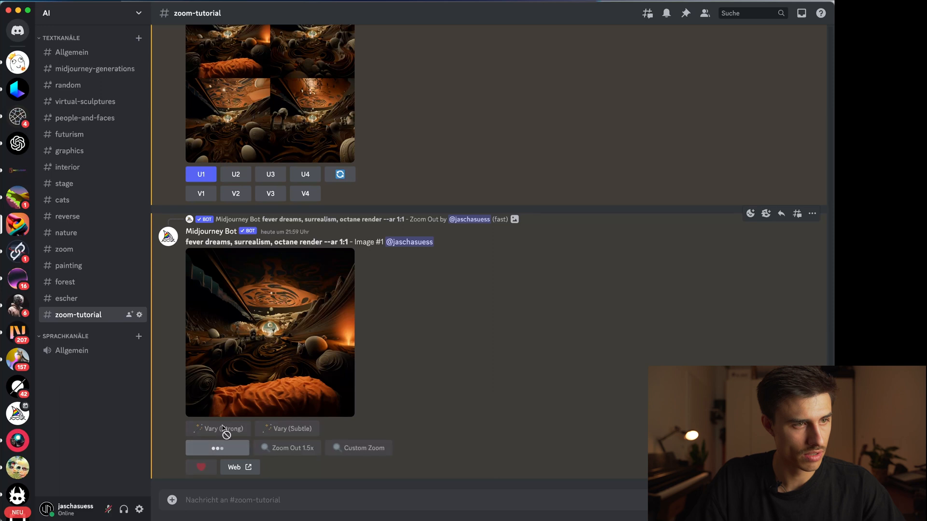
pyautogui.click(217, 448)
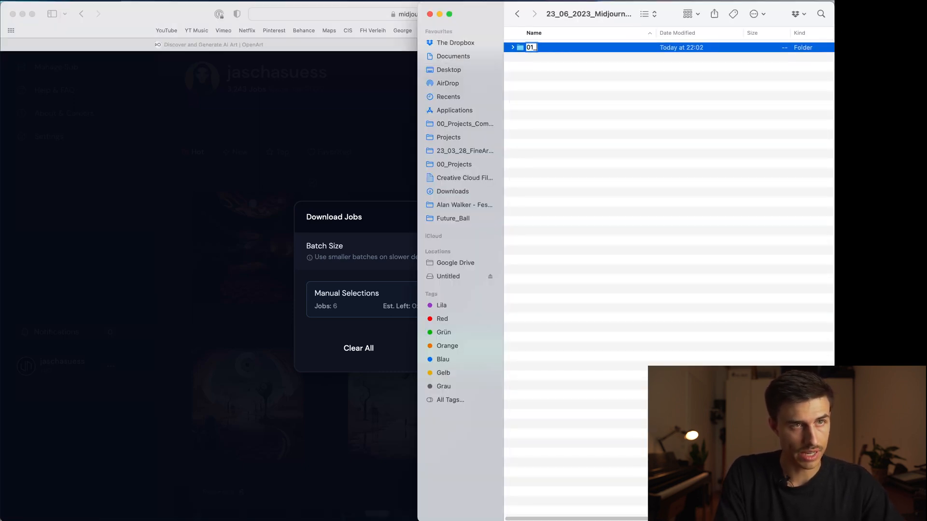
# Step: Create and name the 01_Assets and 02_Projects folders in the project folder
pyautogui.write('_Aseets')
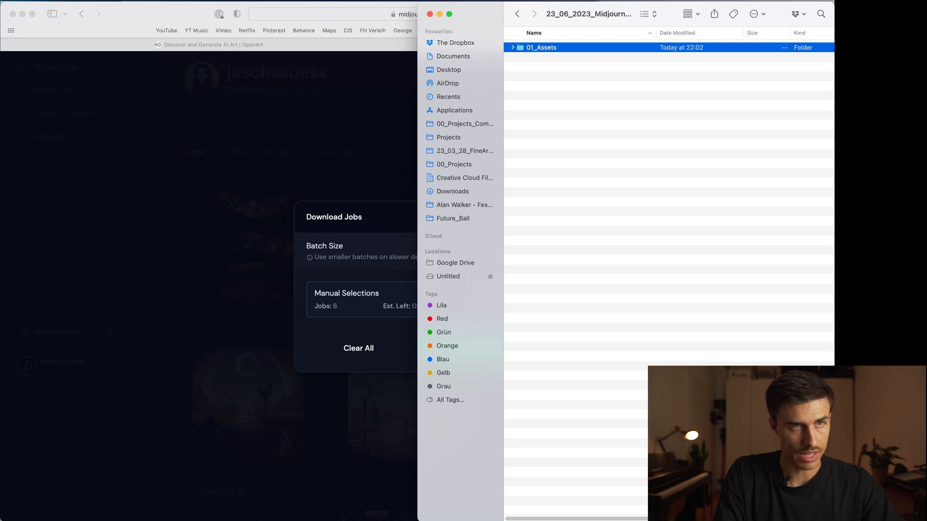
pyautogui.press('cmd+shift+n')
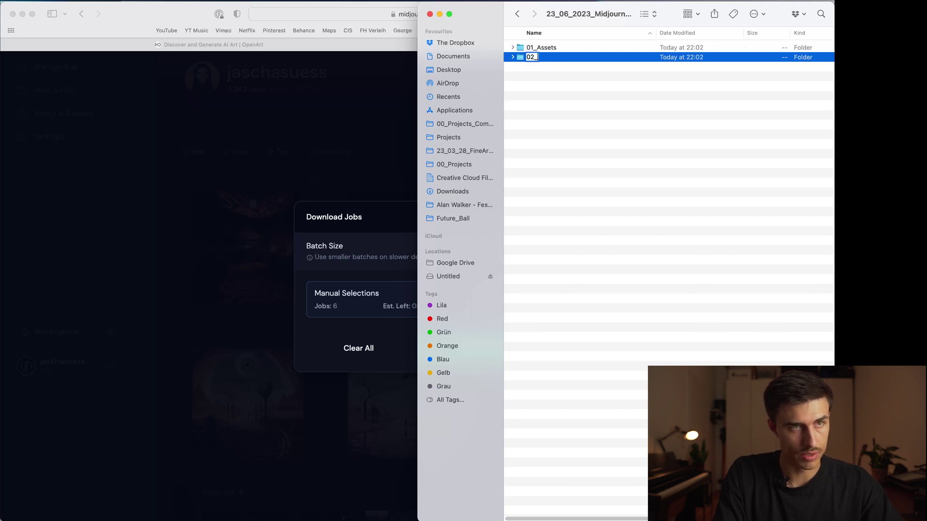
pyautogui.write('Projet')
pyautogui.write('04_Exports')
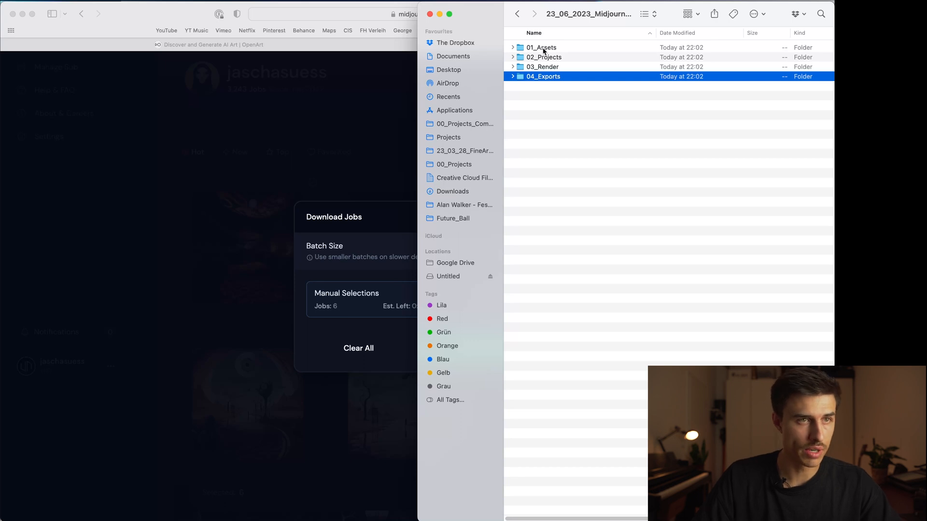
# Step: Check the new subfolders, return to the project folder and open 01_Assets
pyautogui.doubleClick(541, 47)
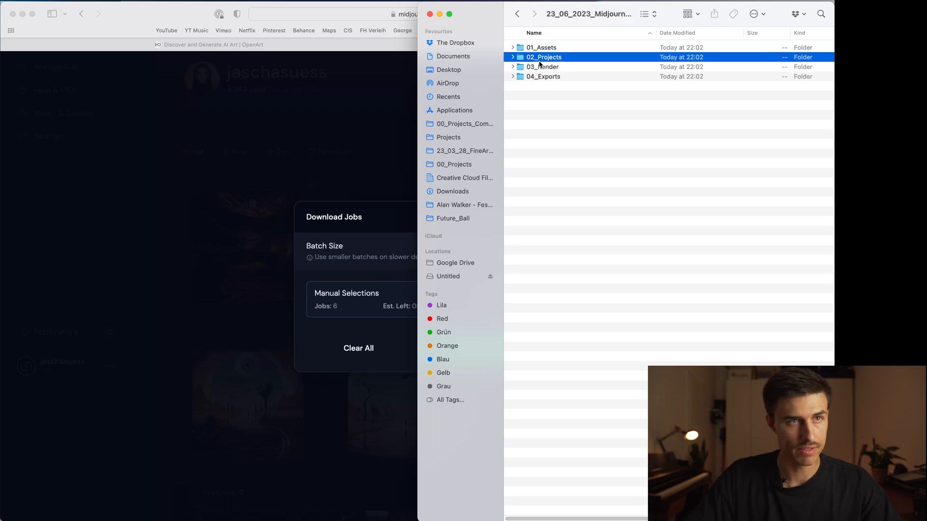
pyautogui.doubleClick(542, 66)
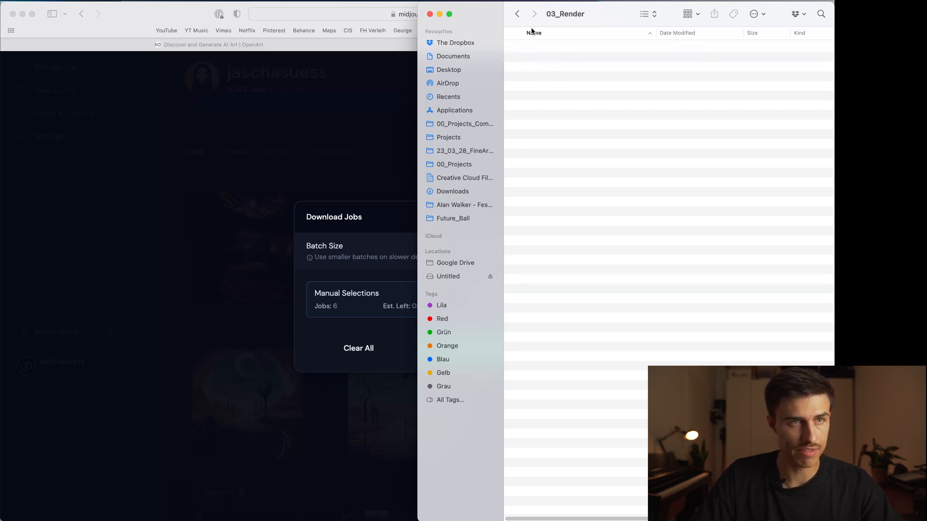
pyautogui.click(518, 13)
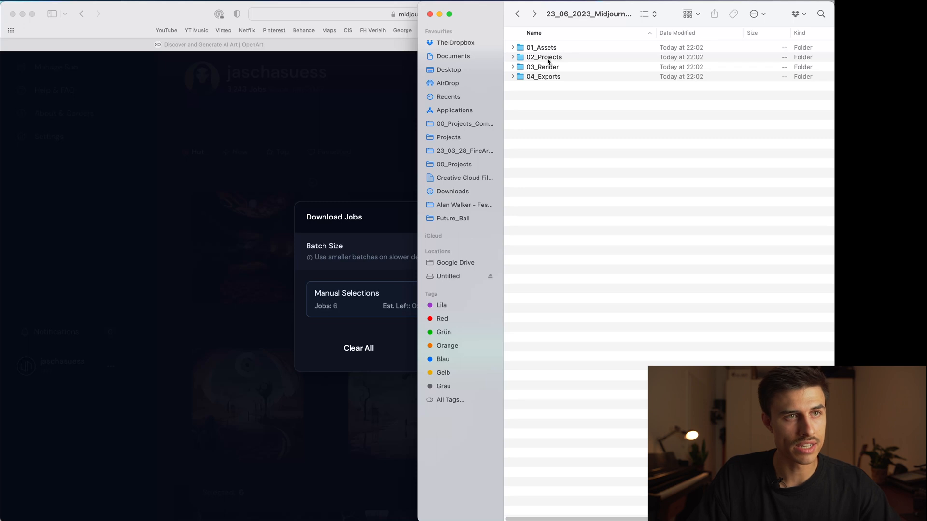
pyautogui.click(546, 57)
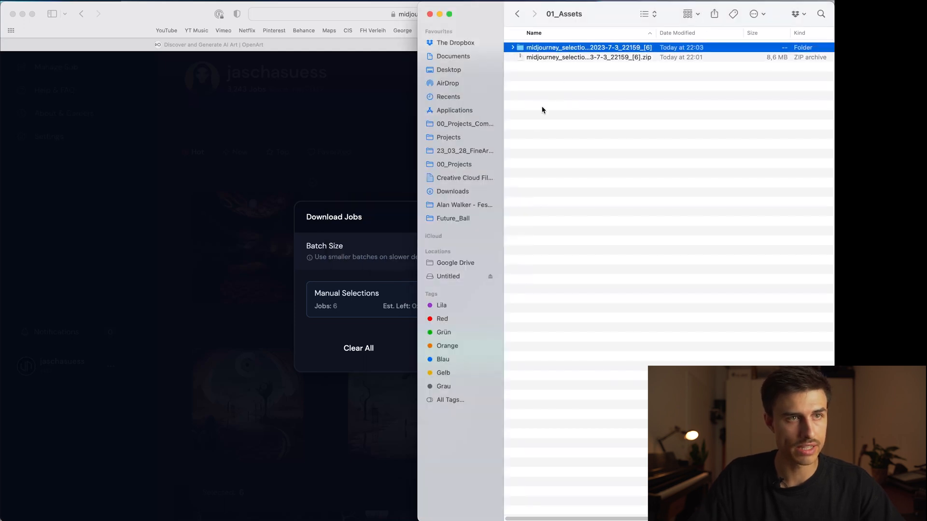
# Step: Rename the six extracted Midjourney PNGs to 1.png–6.png, previewing to confirm order
pyautogui.click(512, 48)
pyautogui.write('4.png')
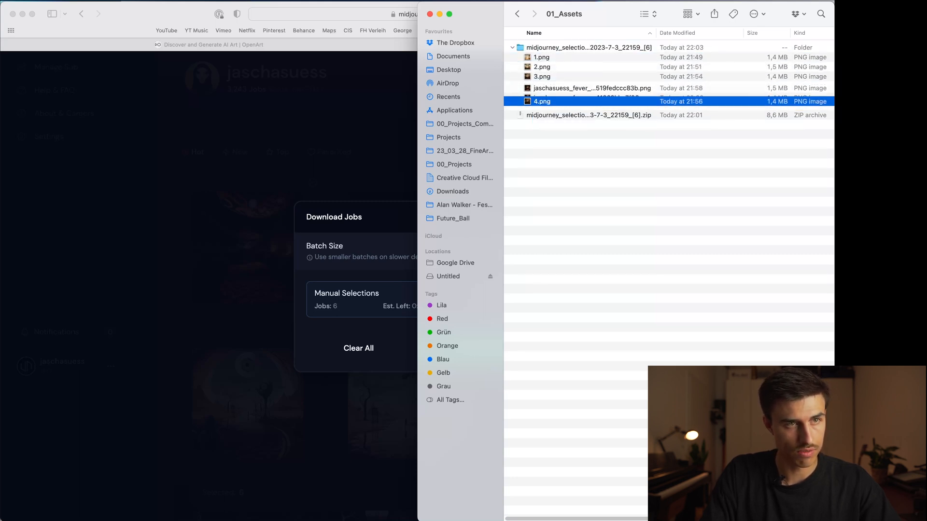
pyautogui.click(542, 67)
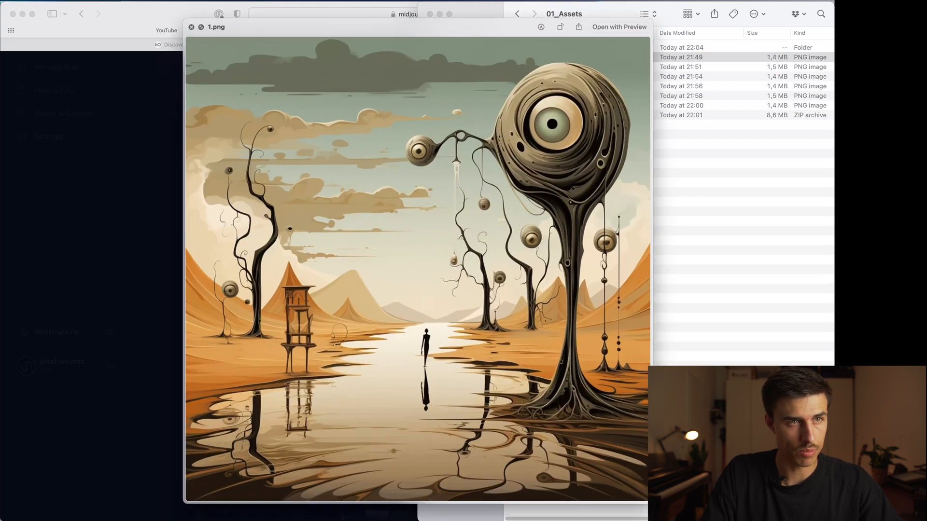
pyautogui.click(191, 27)
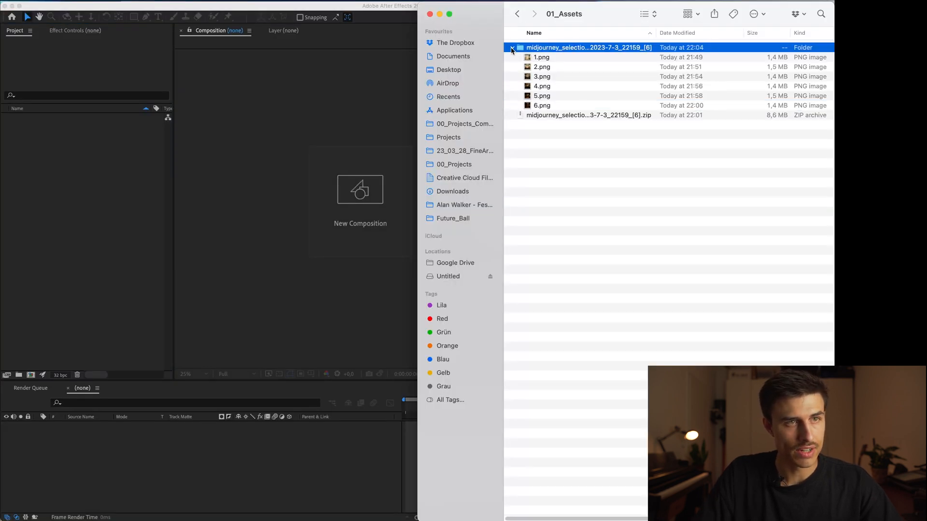
# Step: Import the folder of numbered images into the Project panel and check 1.png's size
pyautogui.moveTo(588, 47); pyautogui.dragTo(109, 156)
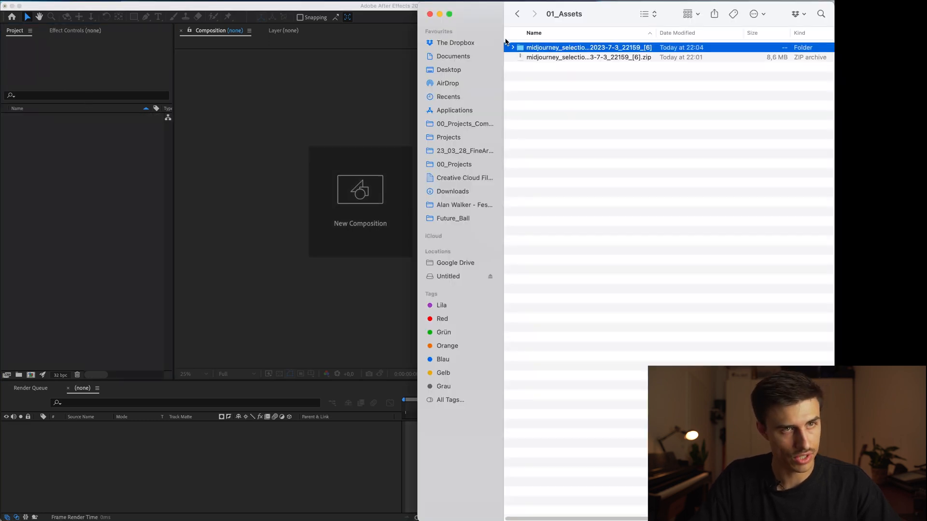
pyautogui.click(519, 47)
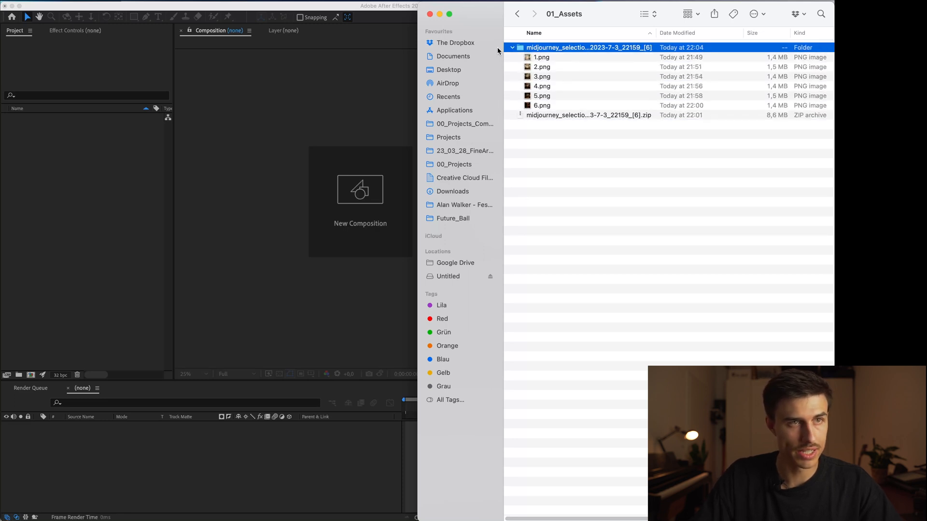
pyautogui.moveTo(541, 77); pyautogui.dragTo(159, 160)
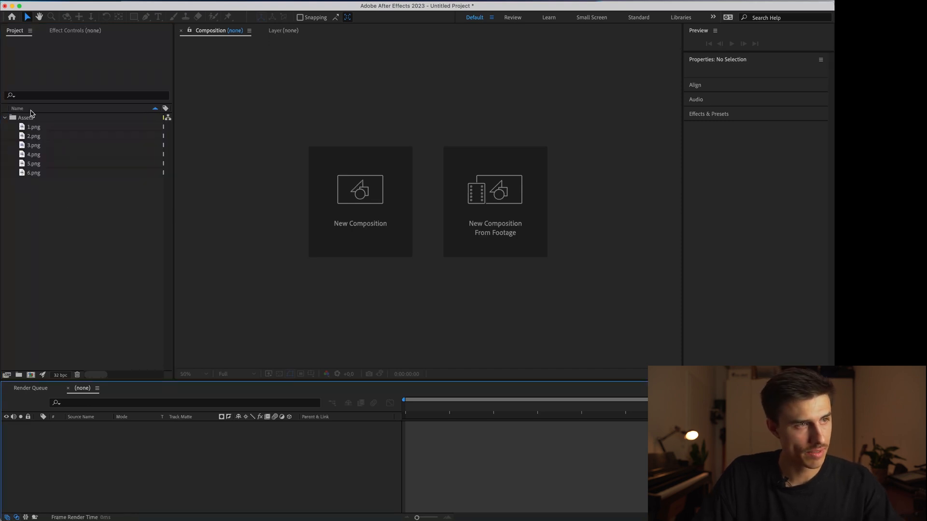
pyautogui.click(33, 127)
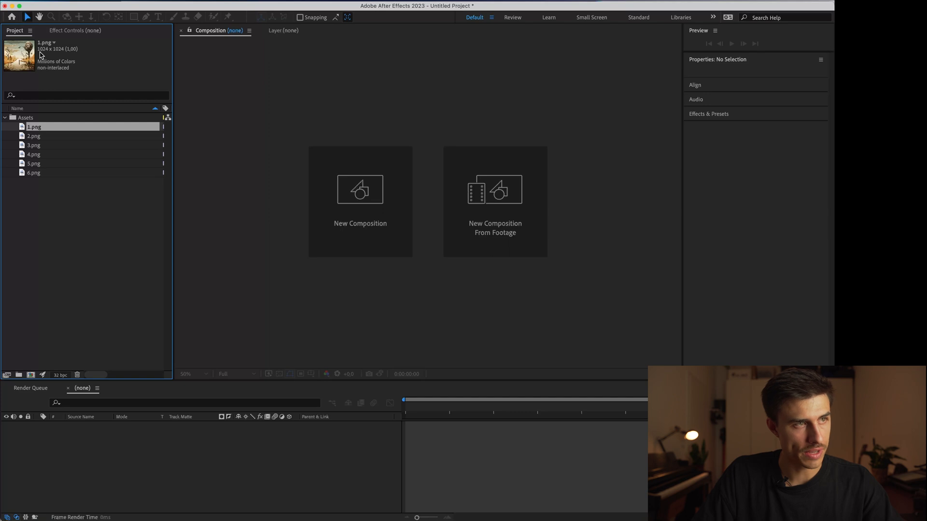
pyautogui.click(45, 279)
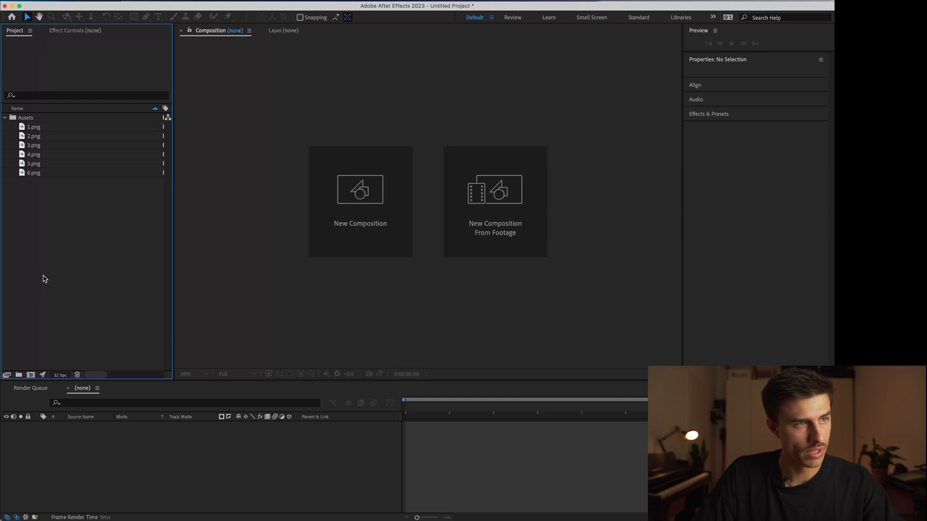
# Step: Create a 1024×1024 composition with duration 0:01:00:00
pyautogui.click(360, 202)
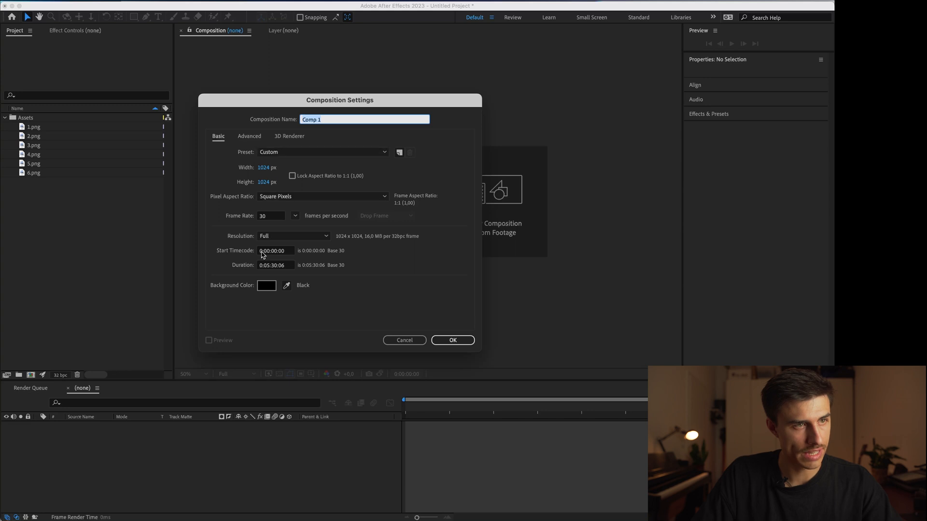
pyautogui.moveTo(274, 255)
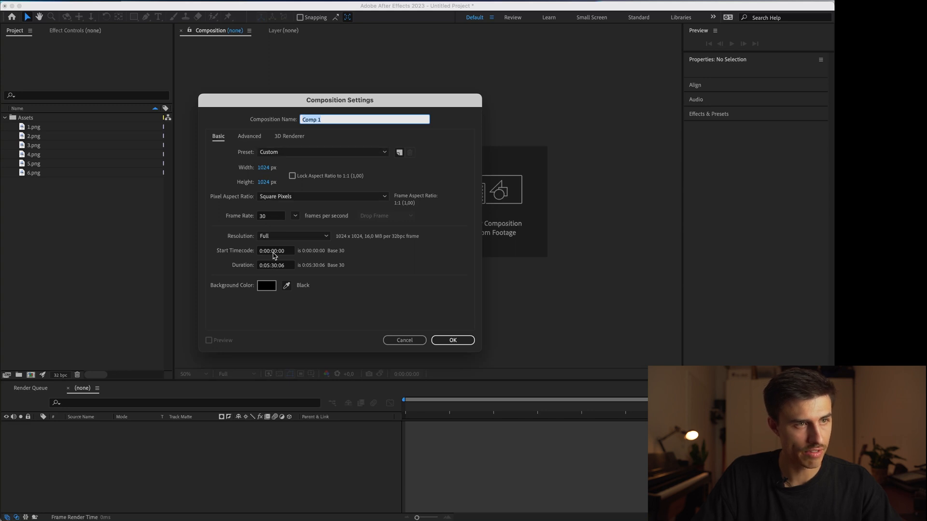
pyautogui.write('0:01:30:06')
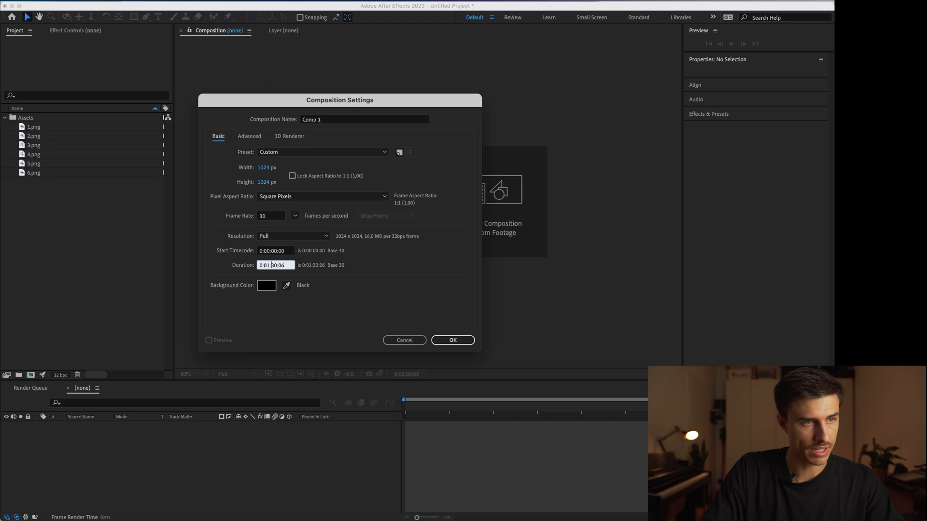
pyautogui.write('0:01:00:06')
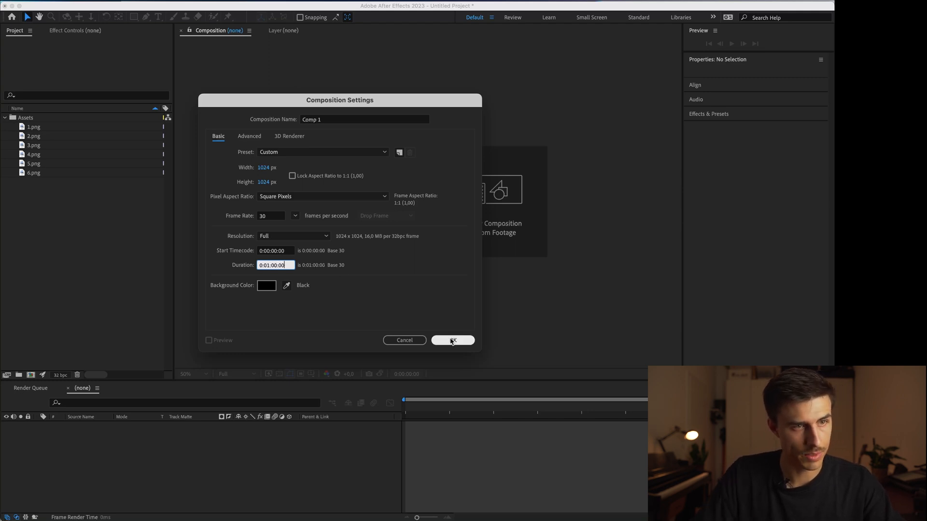
pyautogui.click(452, 340)
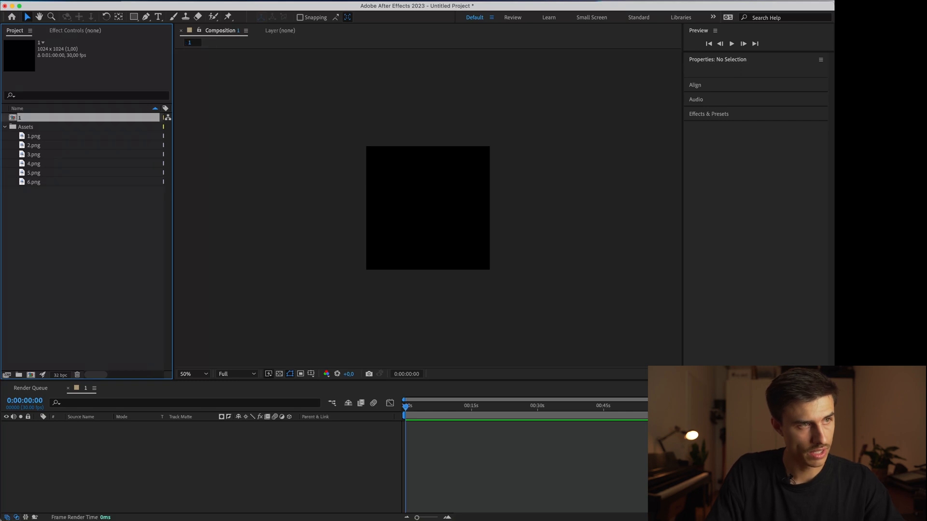
# Step: Duplicate the comp into 1–6 plus MAIN and organise them into 00_MAIN and Subcomps folders
pyautogui.press('cmd+d')
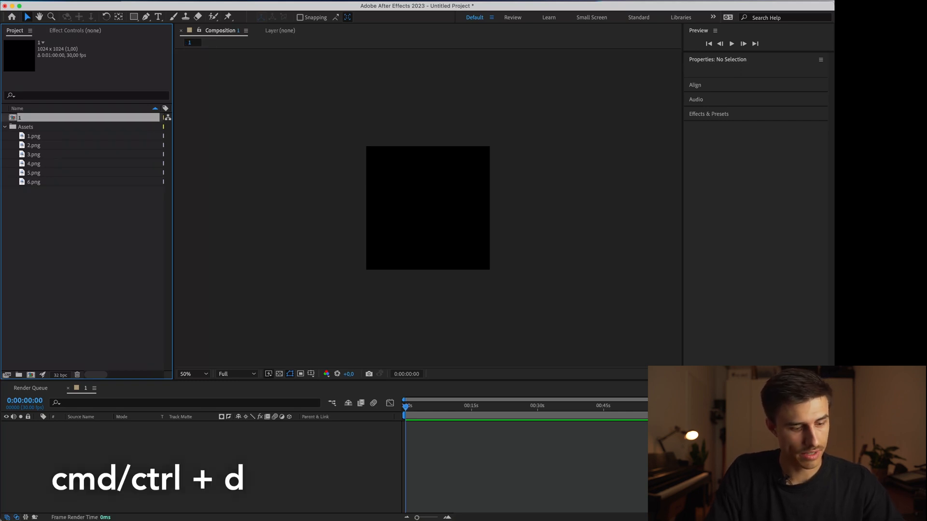
pyautogui.press('cmd+d')
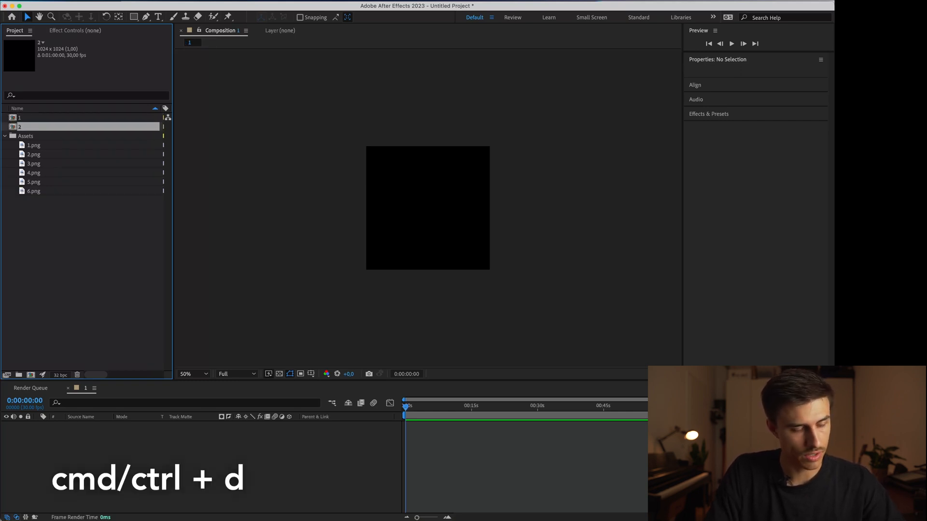
pyautogui.press('cmd+d')
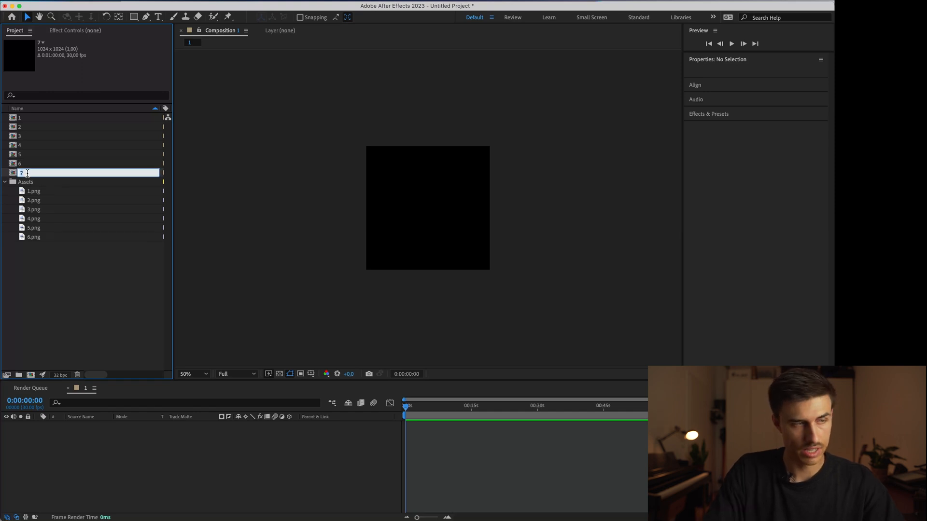
pyautogui.write('MAIN')
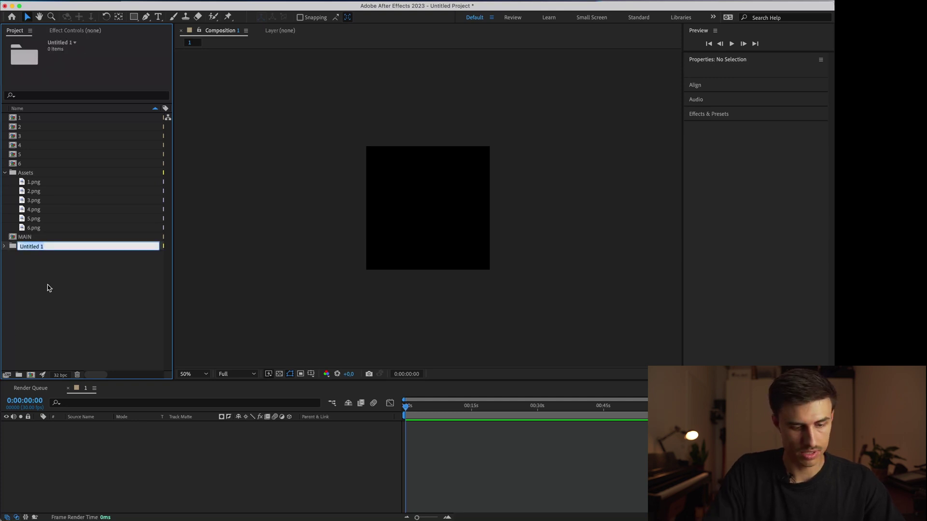
pyautogui.write('Subcomps')
pyautogui.write('00_MAIN')
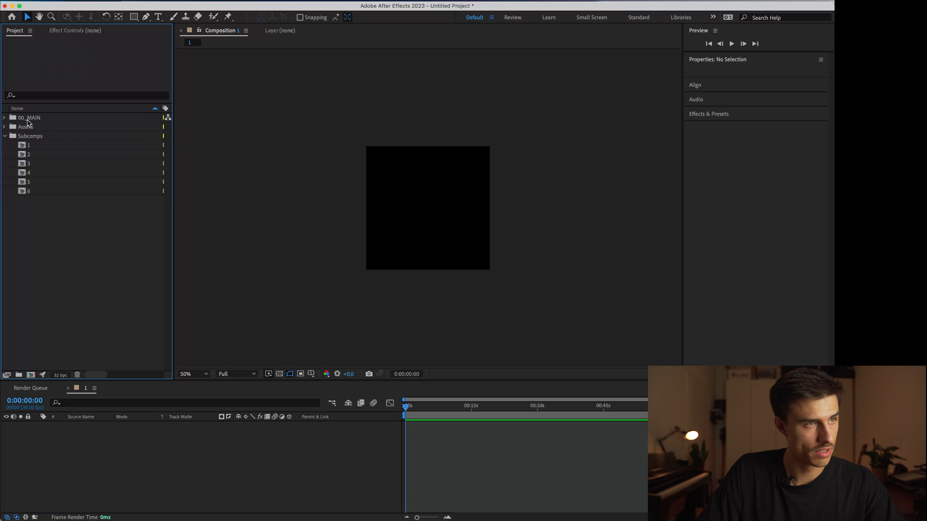
# Step: Place 1.png–6.png into matching subcomps 1–6 and start saving the project
pyautogui.click(5, 118)
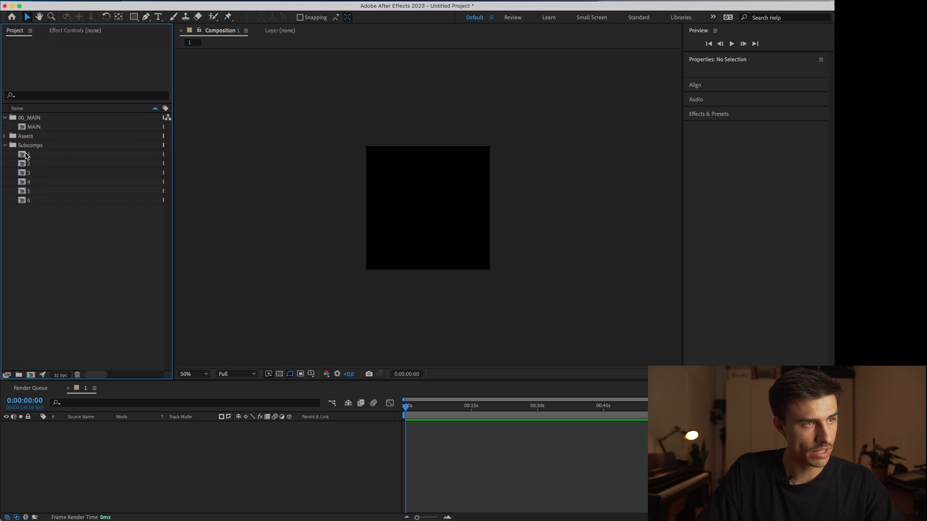
pyautogui.click(28, 154)
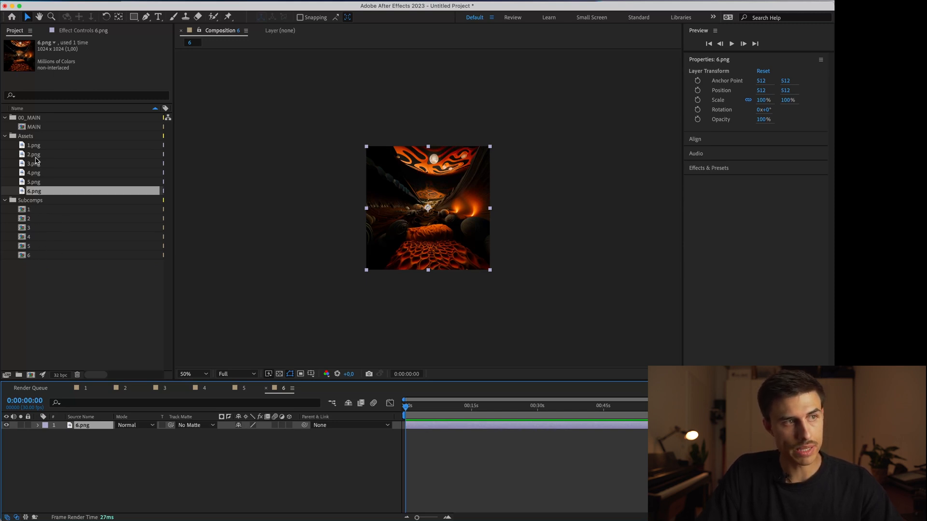
pyautogui.moveTo(50, 219)
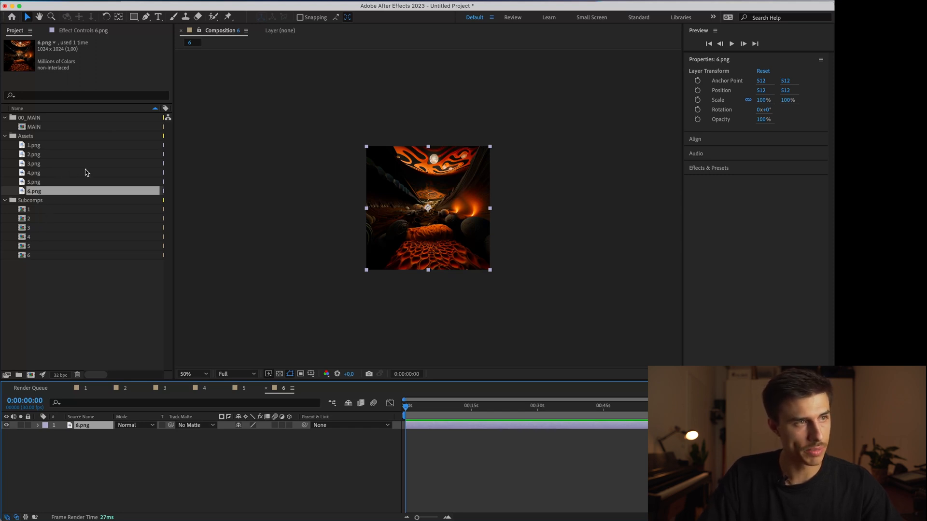
pyautogui.press('cmd+s')
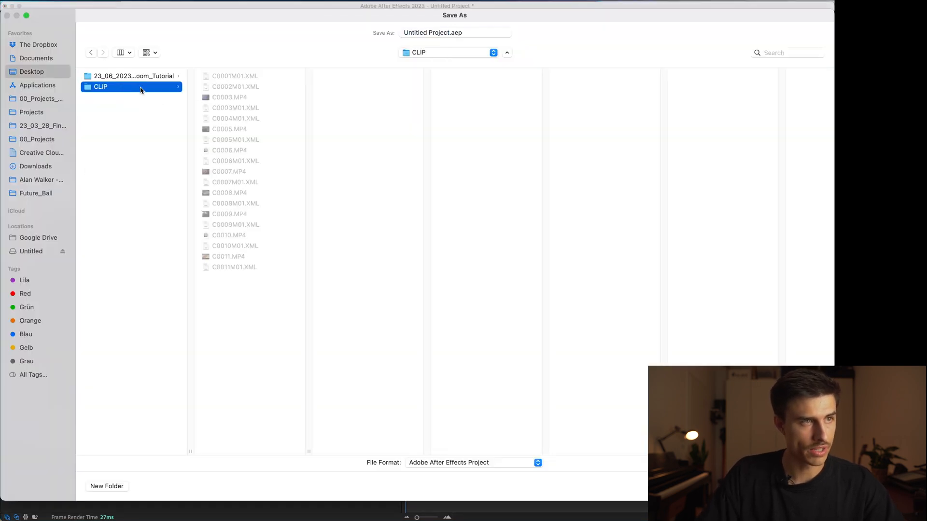
# Step: Save the project as Zoom_Tutorial.aep inside the 02_Projects folder
pyautogui.click(131, 75)
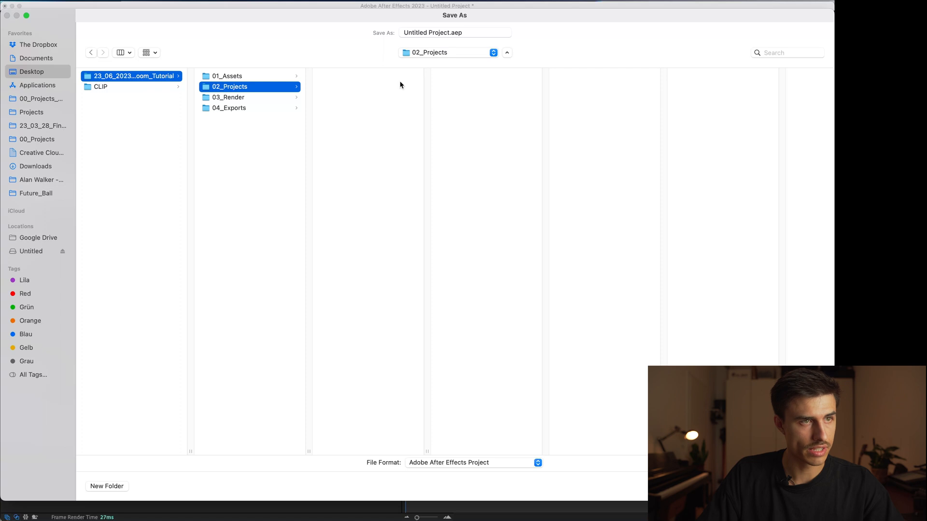
pyautogui.click(454, 33)
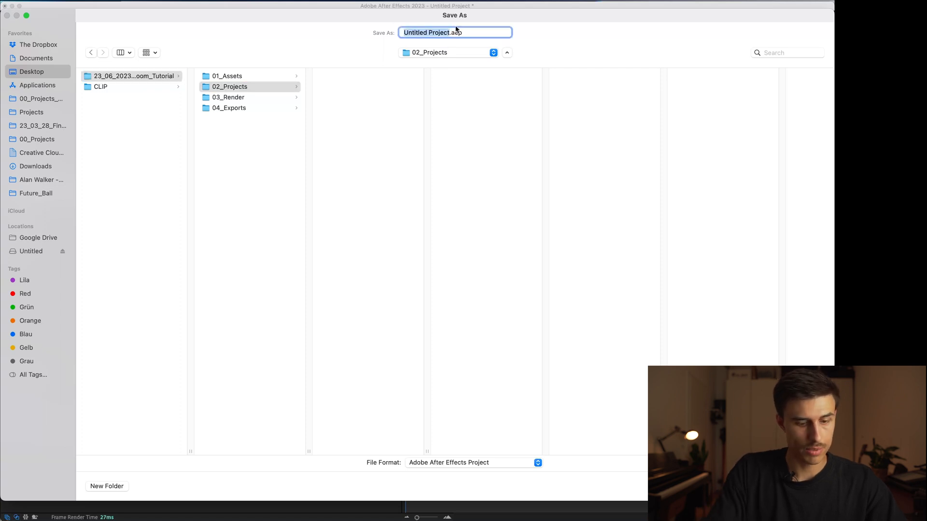
pyautogui.write('Zoom_')
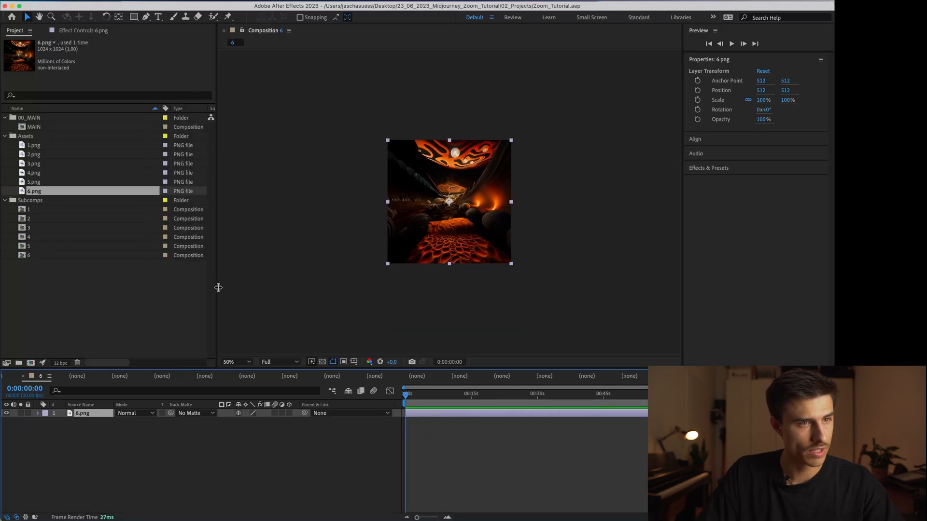
# Step: Add subcomps 1–6 as layers in MAIN and set layer 1's Scale to 50%
pyautogui.click(29, 219)
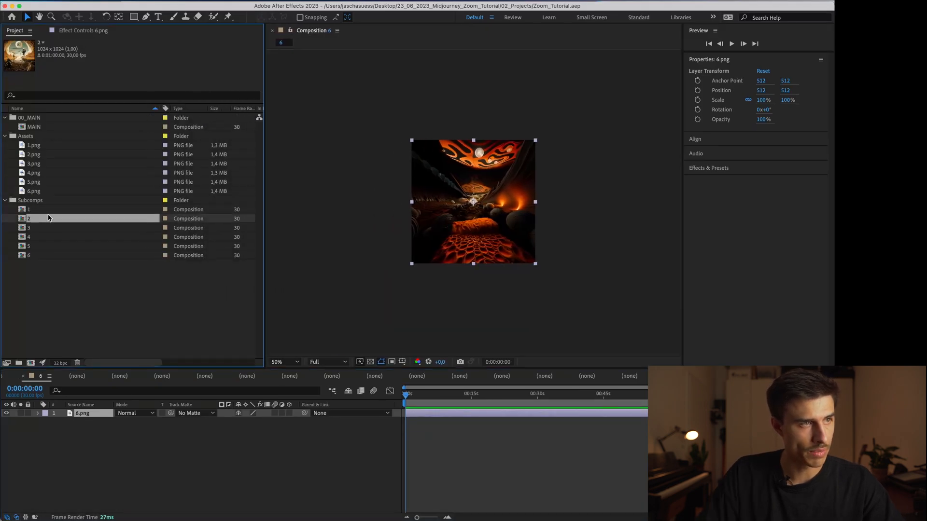
pyautogui.click(28, 255)
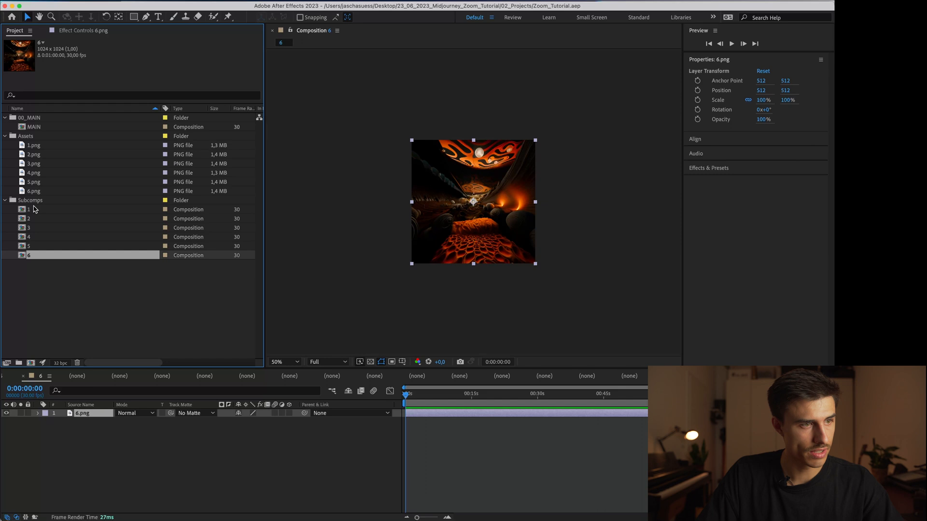
pyautogui.doubleClick(31, 126)
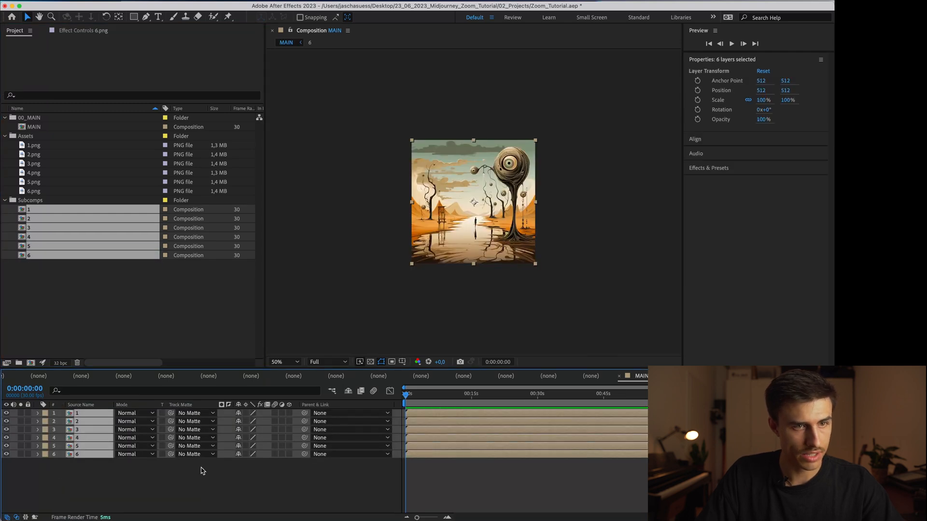
pyautogui.click(203, 471)
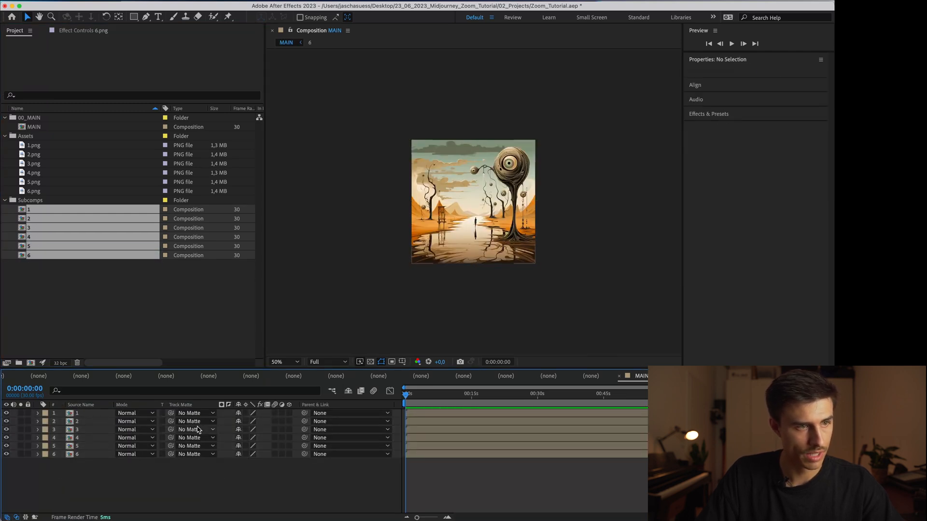
pyautogui.click(83, 413)
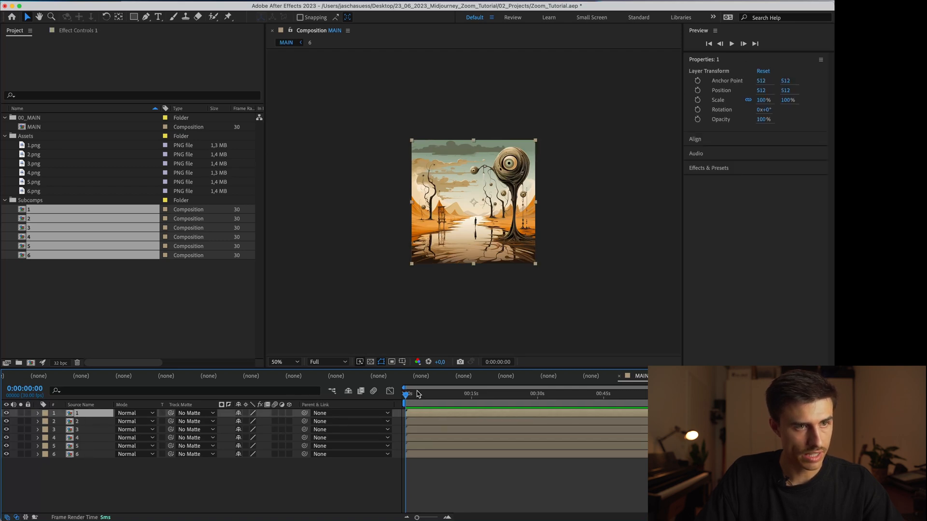
# Step: Fit the viewer and draw a rectangular mask on layer 1
pyautogui.click(284, 361)
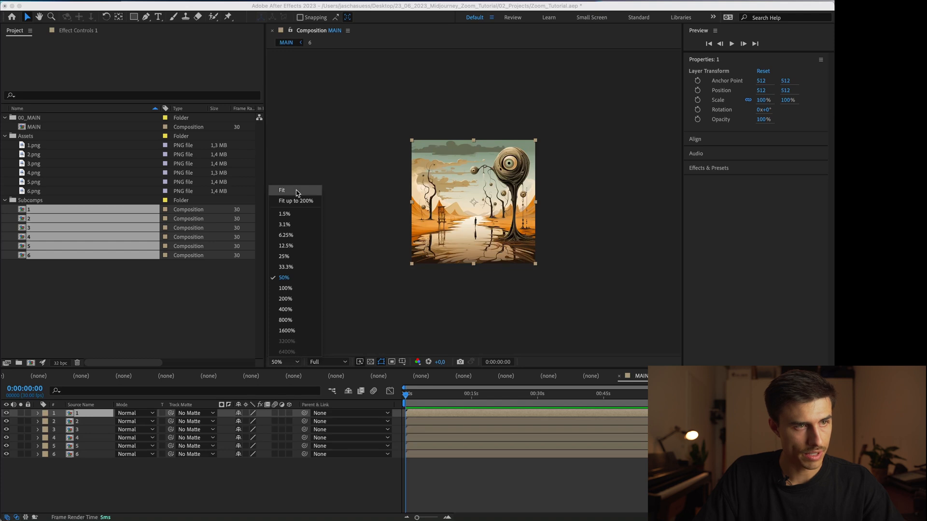
pyautogui.click(282, 190)
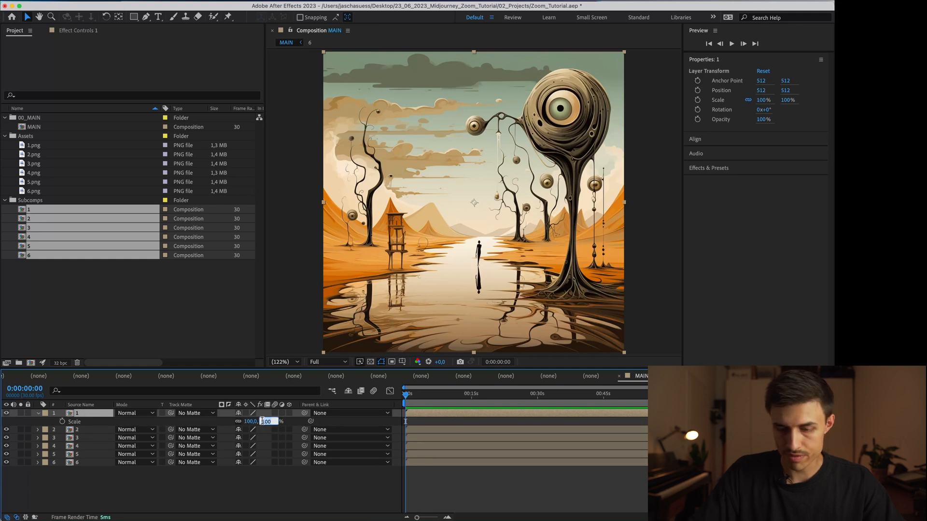
pyautogui.rightClick(250, 421)
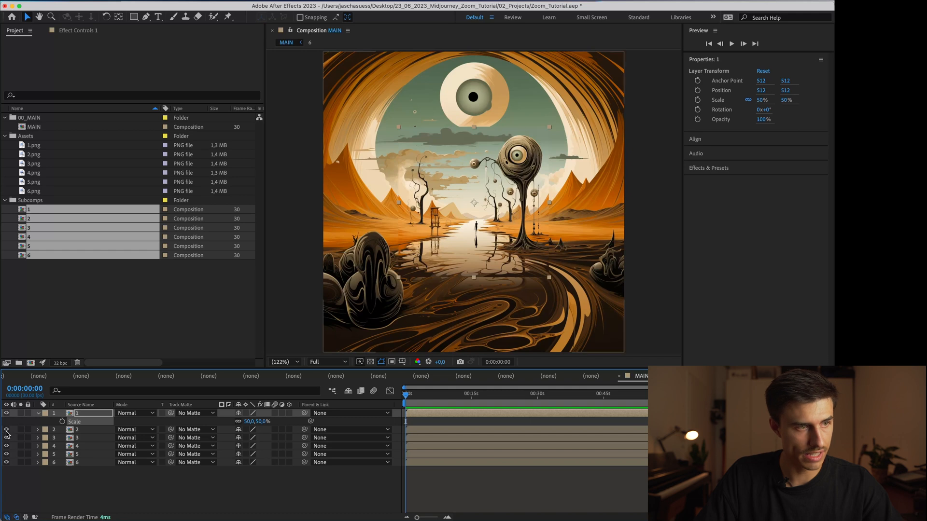
pyautogui.click(6, 427)
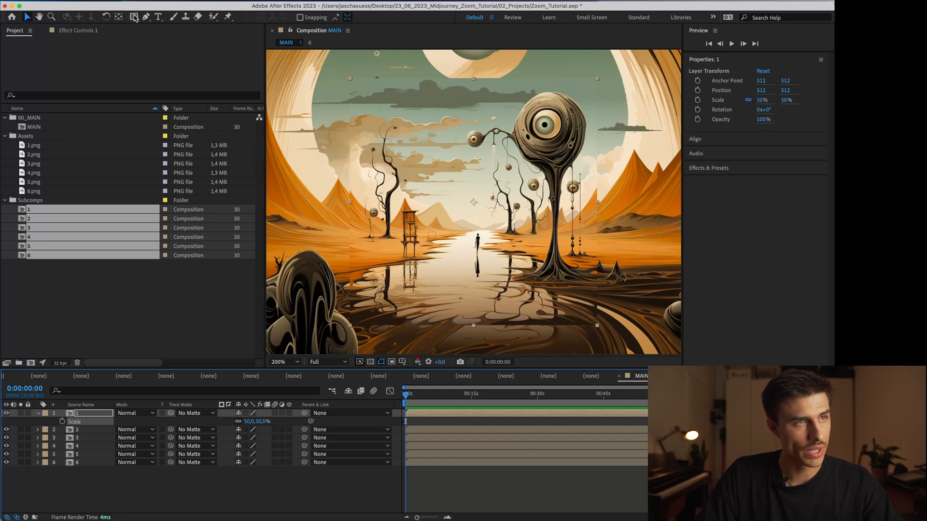
pyautogui.moveTo(132, 15)
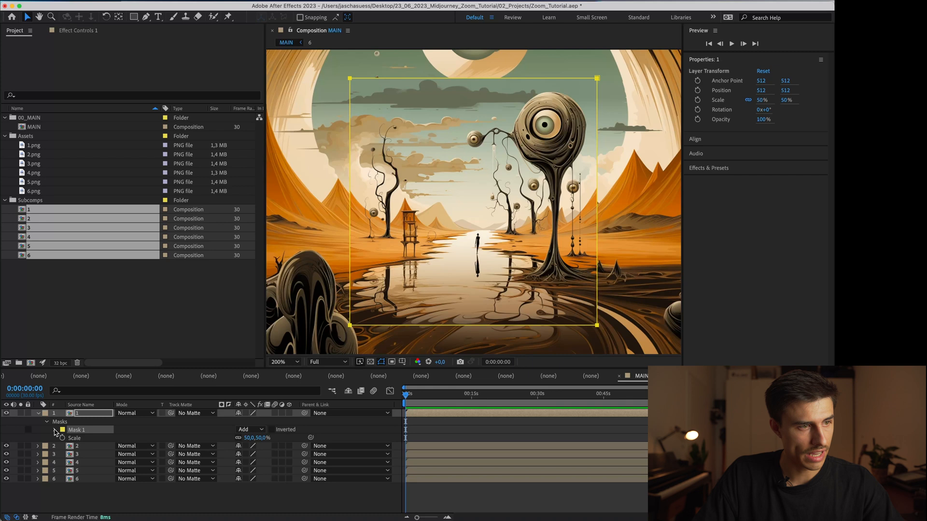
# Step: Set layer 1's Mask Feather to 50 px and preview the softened edge
pyautogui.click(55, 431)
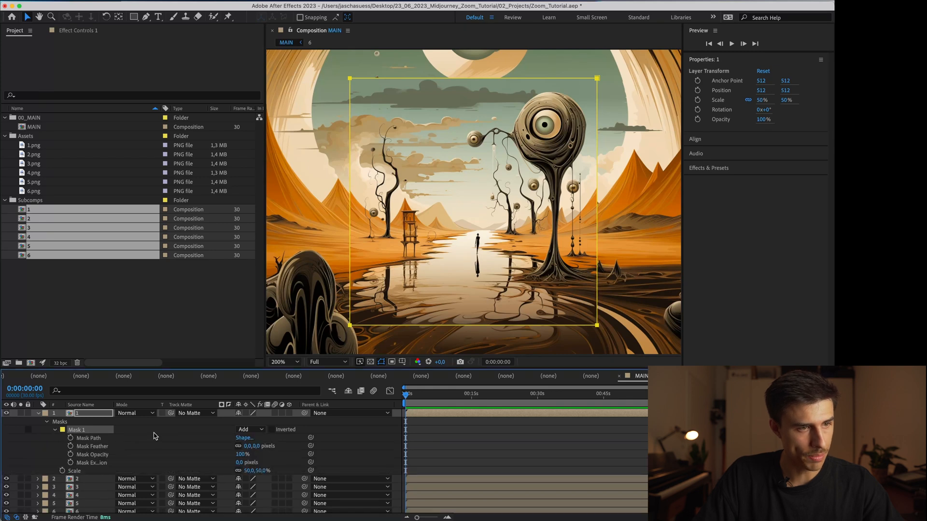
pyautogui.moveTo(328, 306)
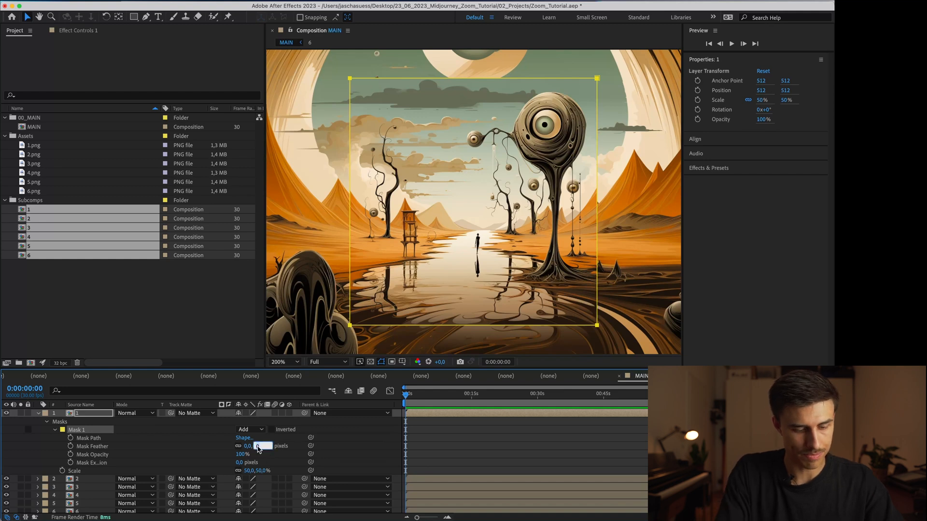
pyautogui.write('50')
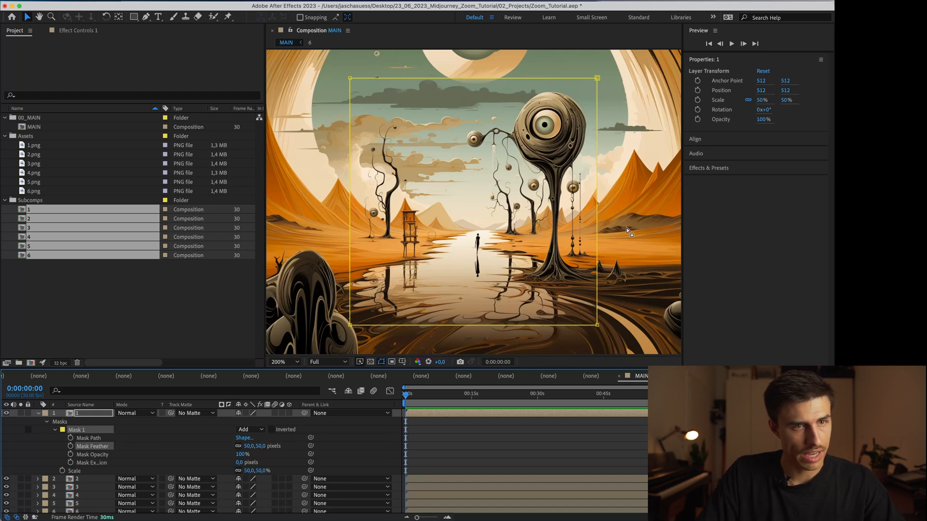
pyautogui.click(594, 314)
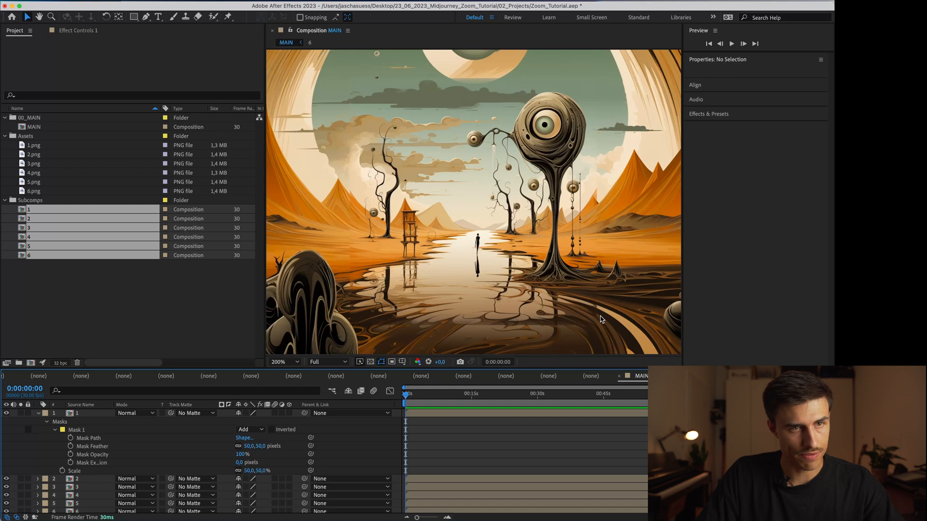
pyautogui.moveTo(569, 343)
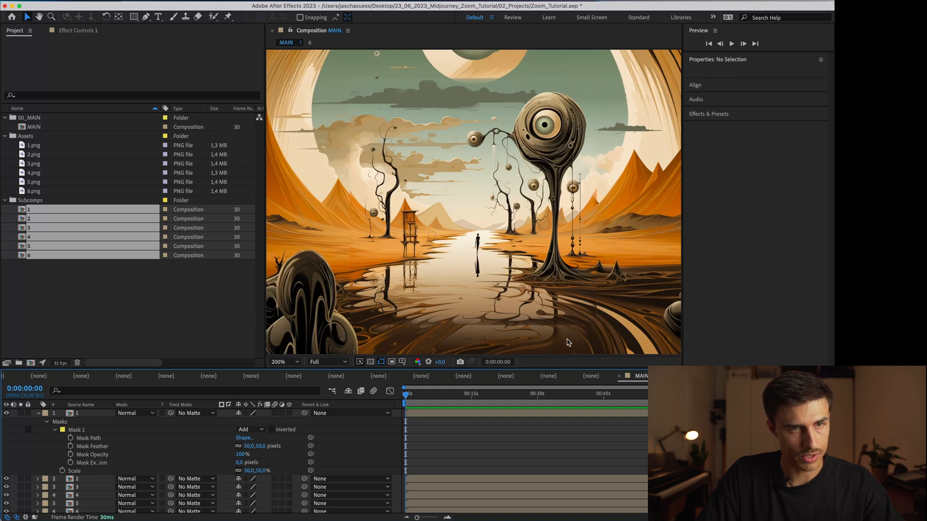
pyautogui.moveTo(598, 297)
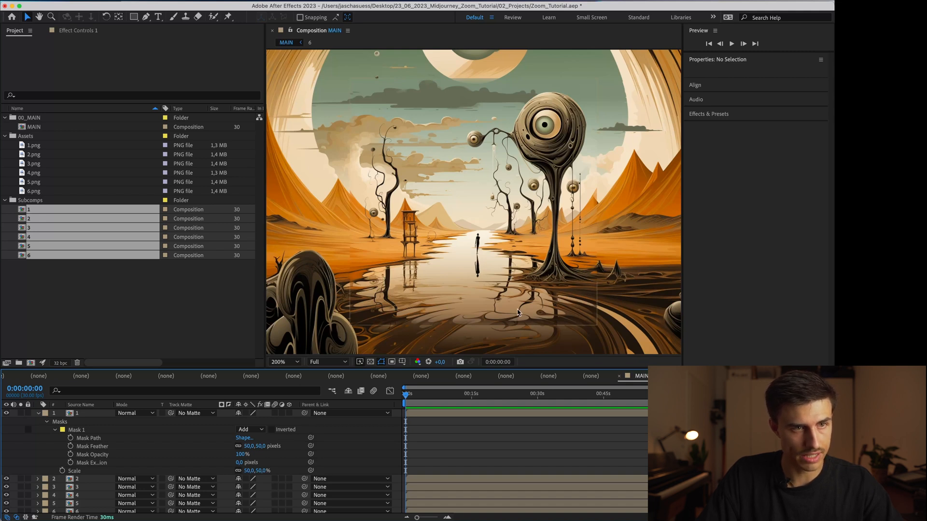
# Step: Set Mask Expansion to -50 px and parent layer 1 to layer 2
pyautogui.click(239, 463)
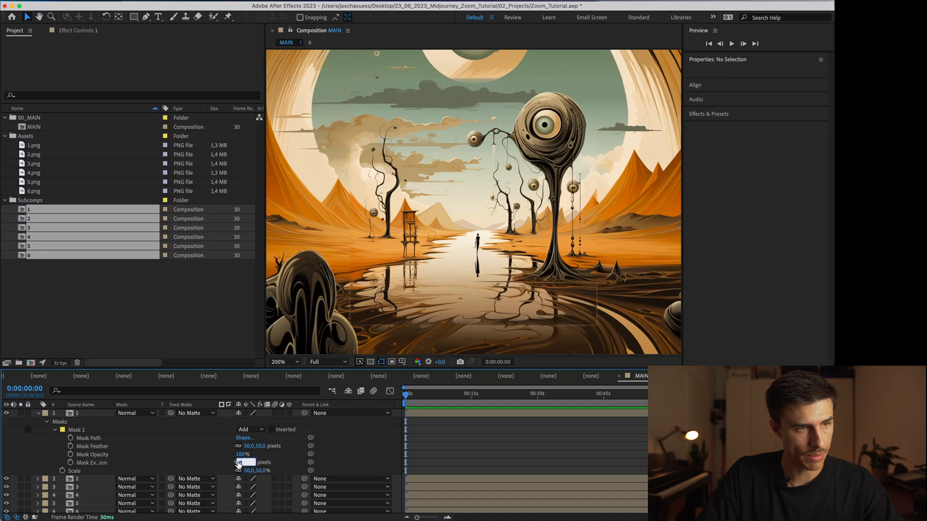
pyautogui.click(239, 463)
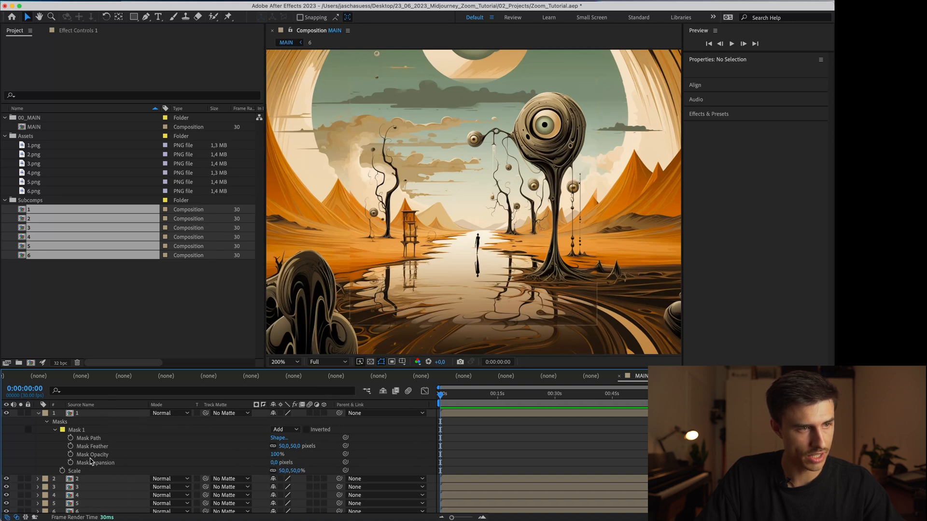
pyautogui.click(279, 462)
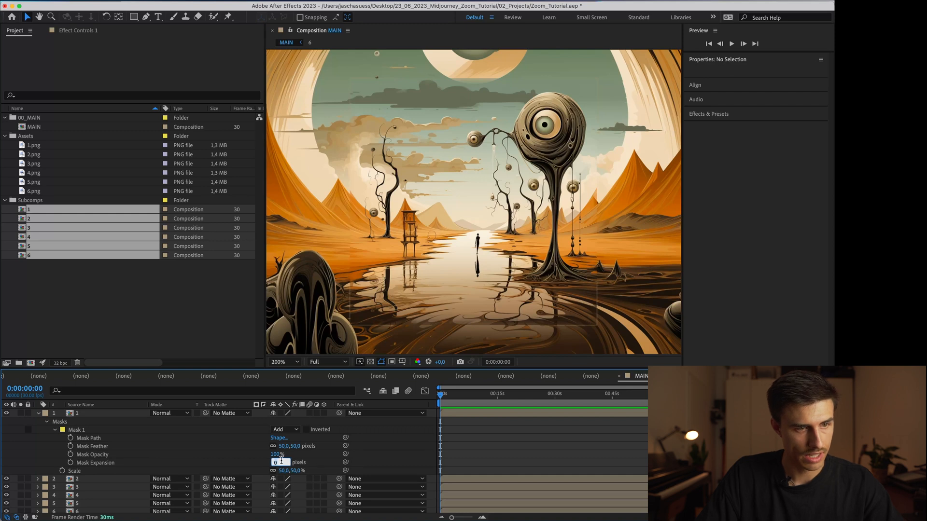
pyautogui.write('-50')
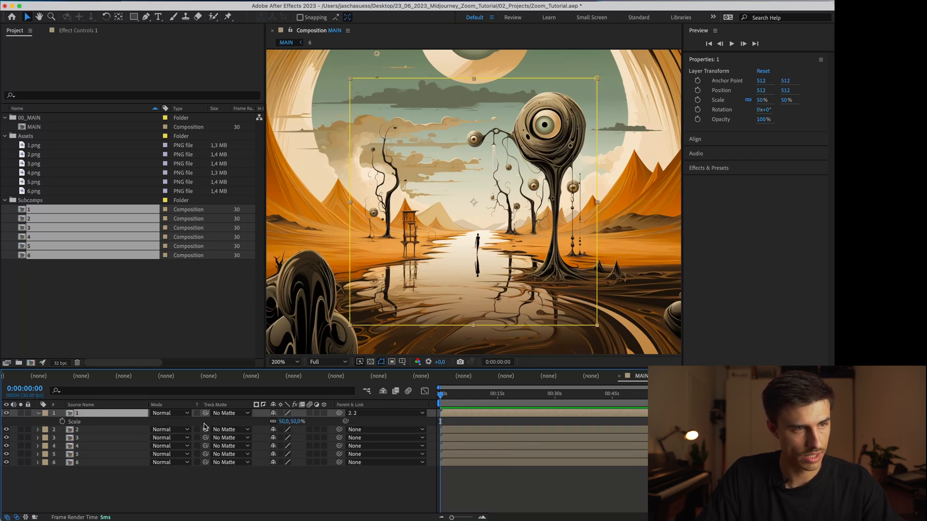
# Step: Scale layer 2 to 50%, then reveal layer 1's mask
pyautogui.click(87, 429)
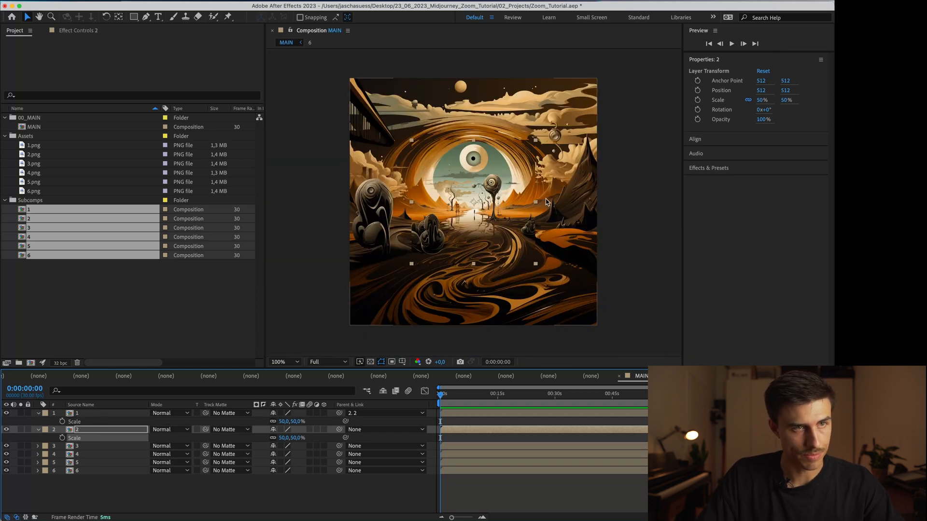
pyautogui.click(83, 413)
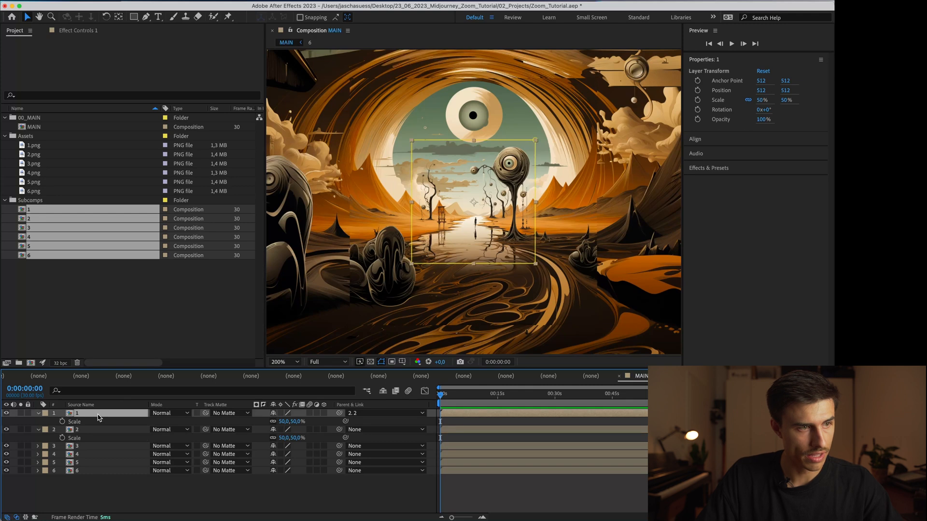
pyautogui.click(38, 413)
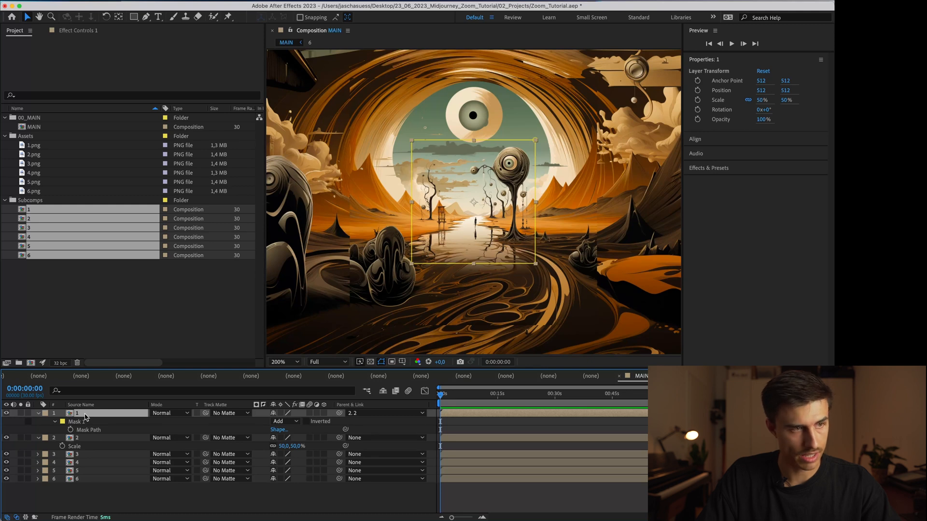
# Step: Copy layer 1's Mask 1 and paste it onto layers 2–6
pyautogui.click(55, 422)
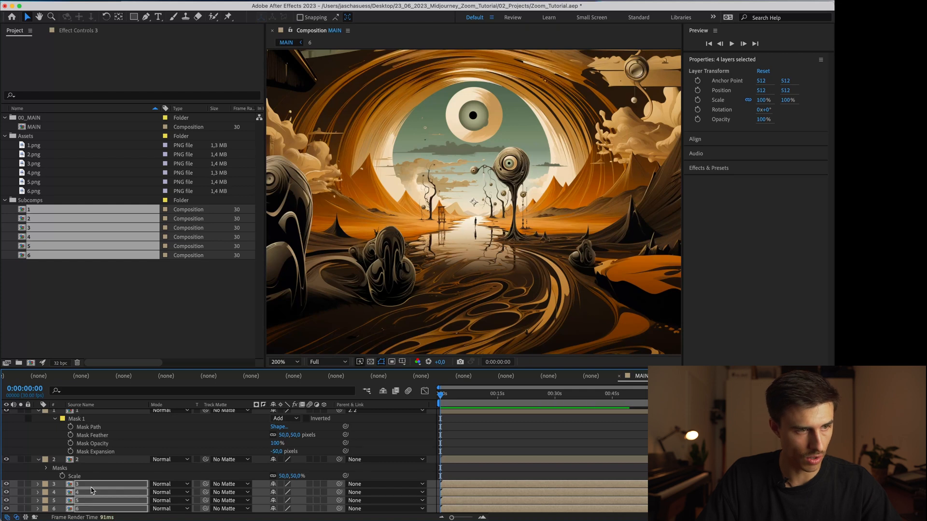
pyautogui.scroll(-3)
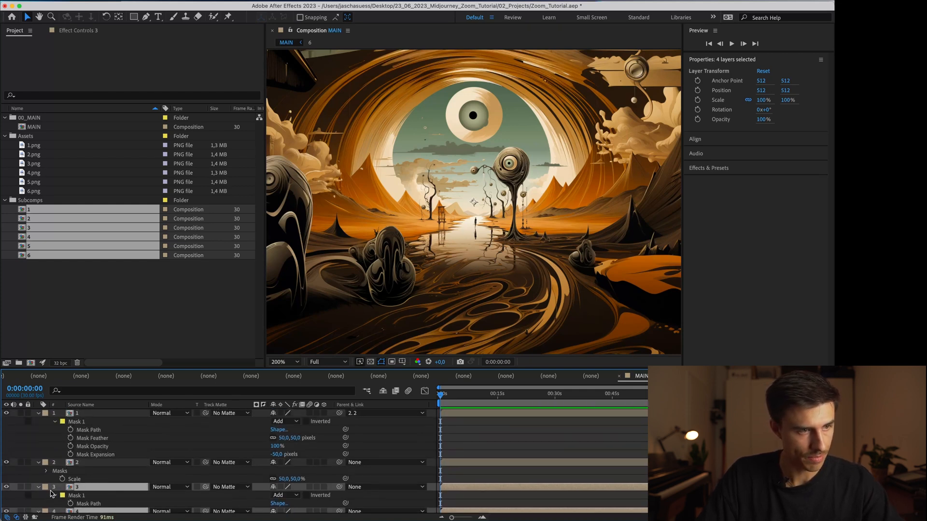
pyautogui.scroll(-3)
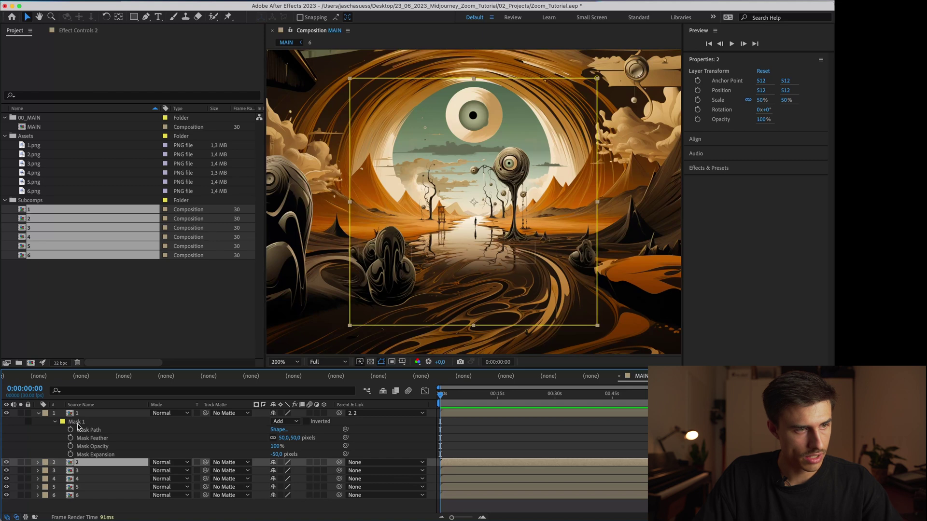
# Step: Pick-whip layer 4 to 5 and layer 5 to 6, then select layer 6 to reveal its Scale
pyautogui.click(30, 421)
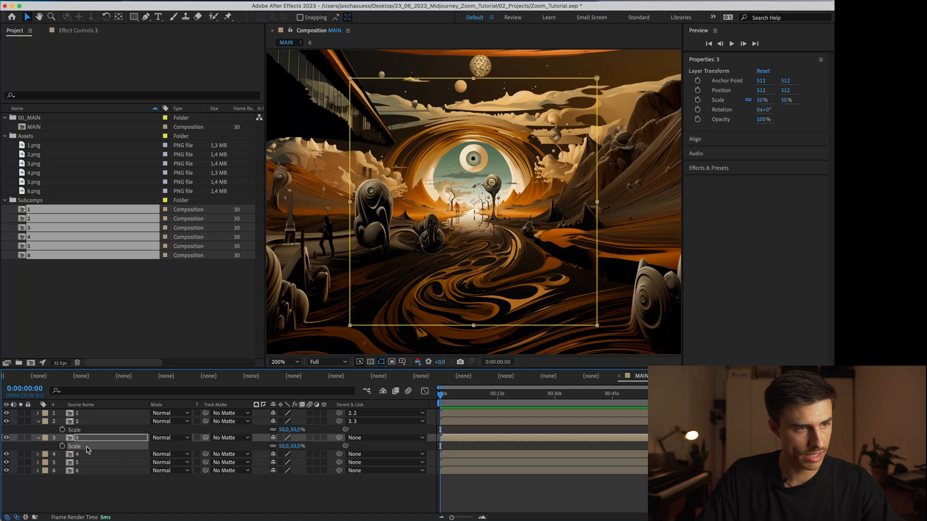
pyautogui.moveTo(95, 450)
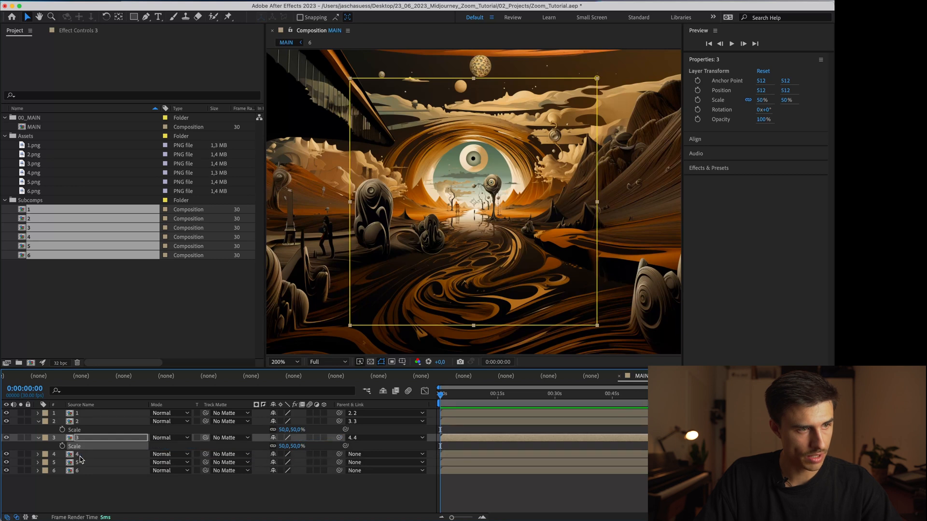
pyautogui.click(78, 454)
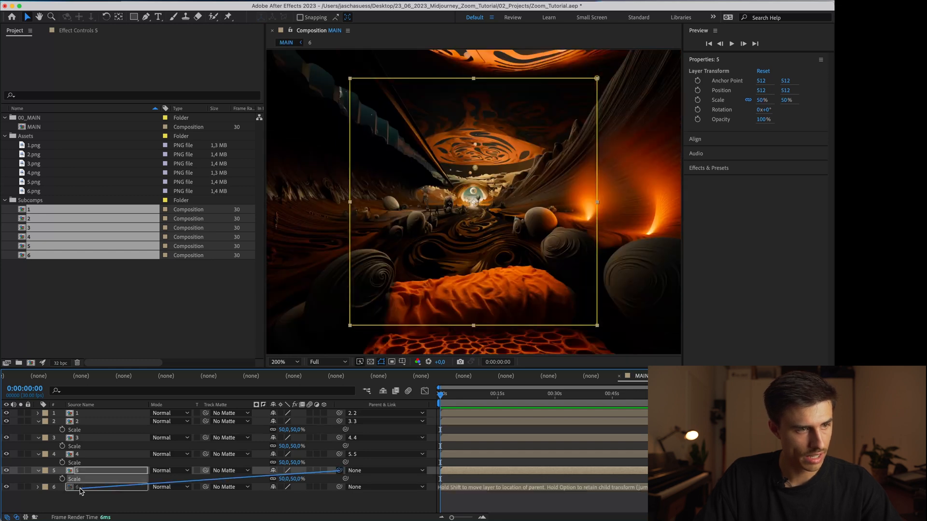
pyautogui.click(79, 498)
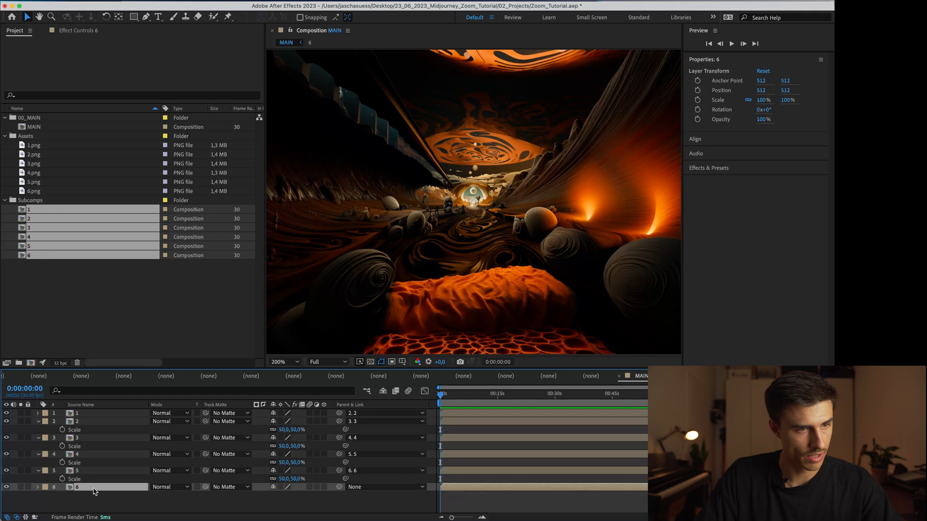
pyautogui.click(38, 488)
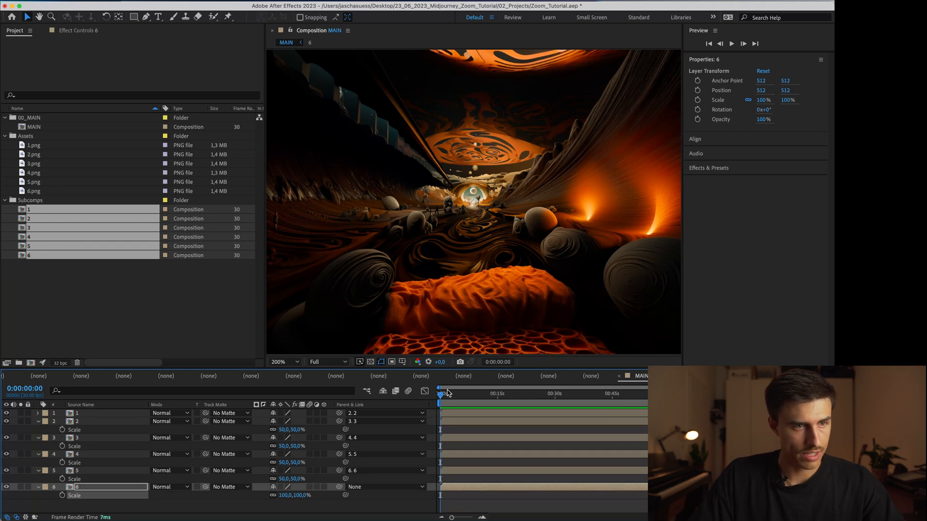
pyautogui.moveTo(451, 396)
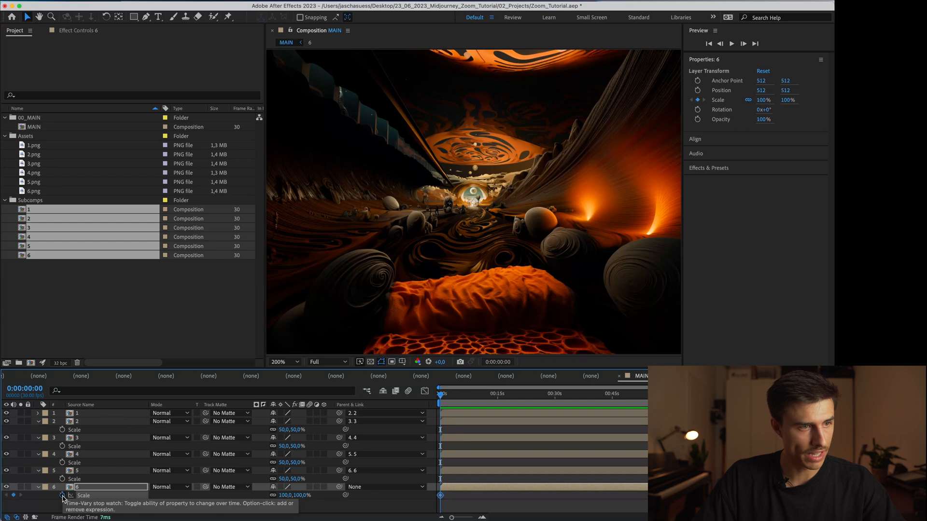
# Step: Keyframe layer 6's Scale at 100% at 0:00 and 3200% near 0:30, then return to the start
pyautogui.click(541, 394)
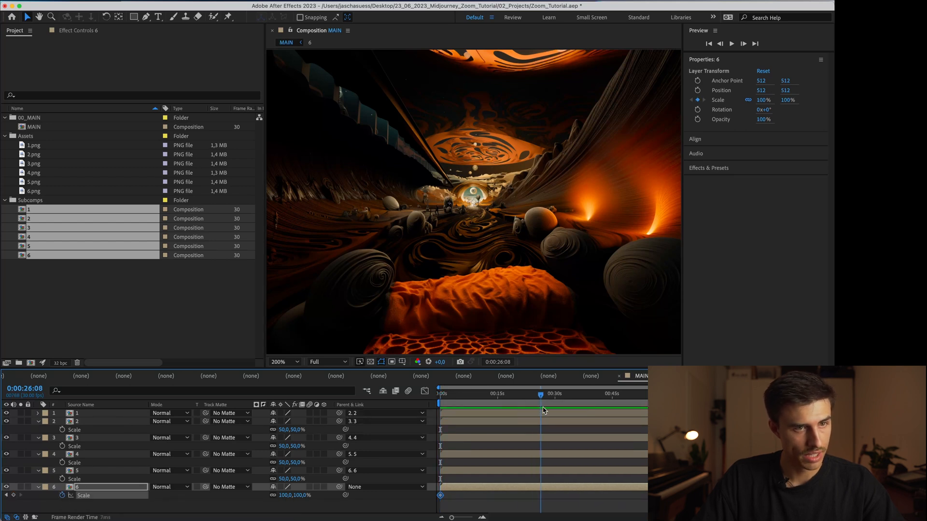
pyautogui.click(552, 394)
pyautogui.write('3200')
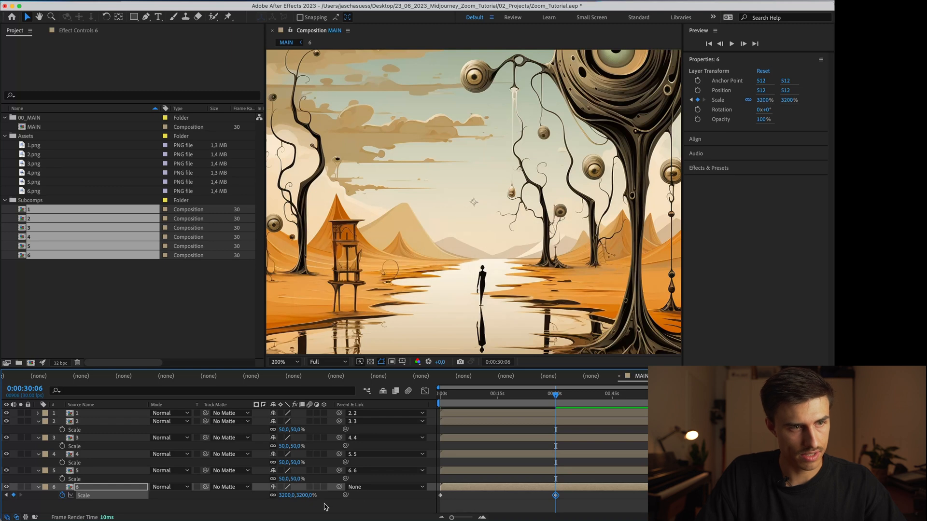
pyautogui.click(95, 414)
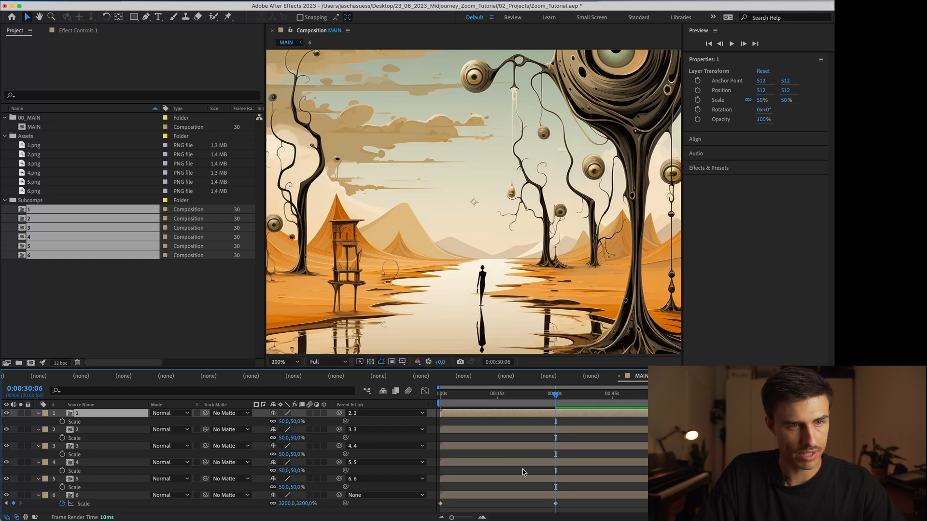
pyautogui.click(437, 400)
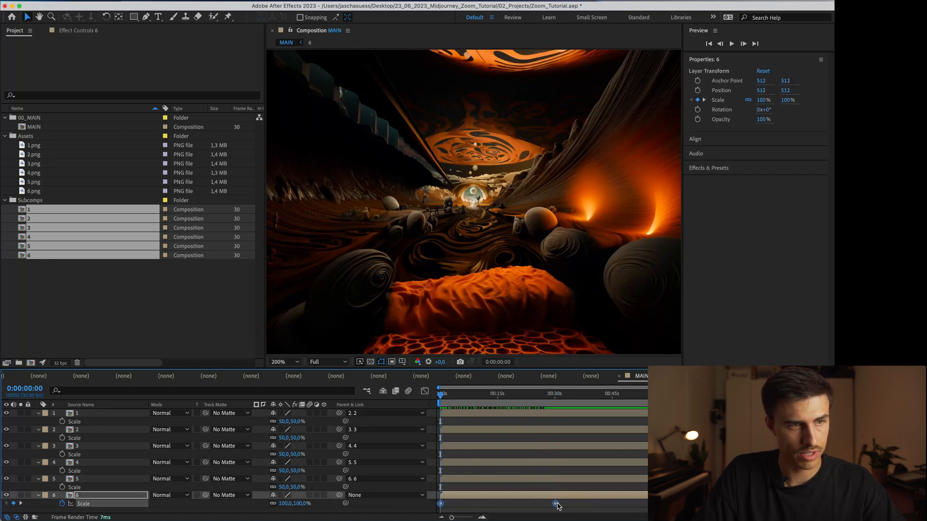
pyautogui.click(441, 396)
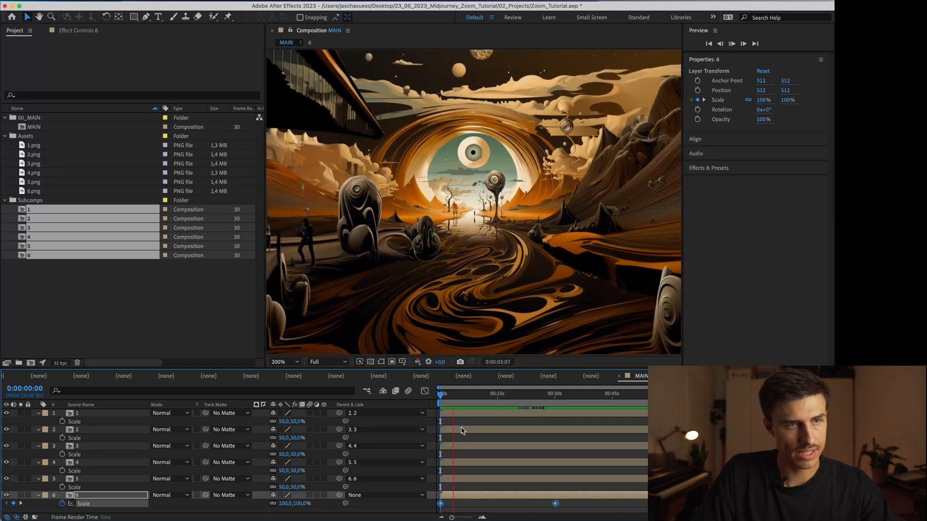
pyautogui.click(732, 44)
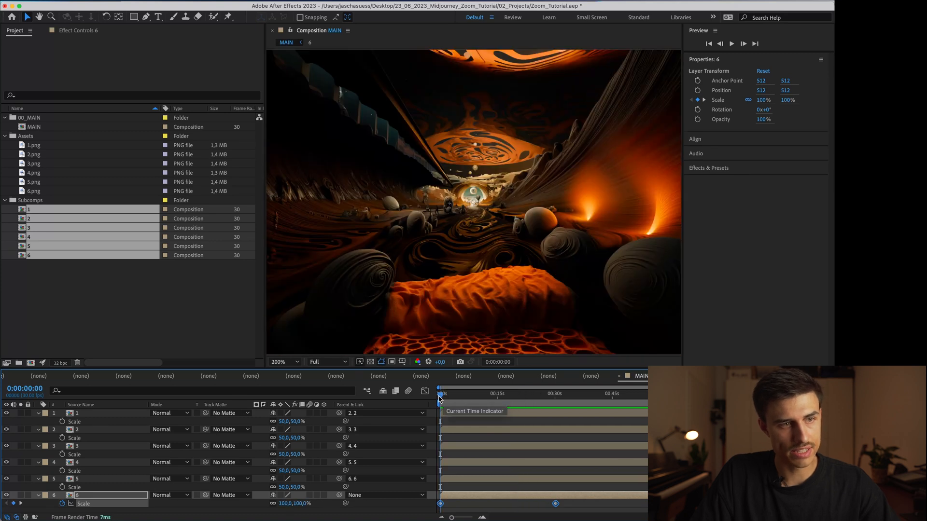
pyautogui.moveTo(440, 393); pyautogui.dragTo(448, 393)
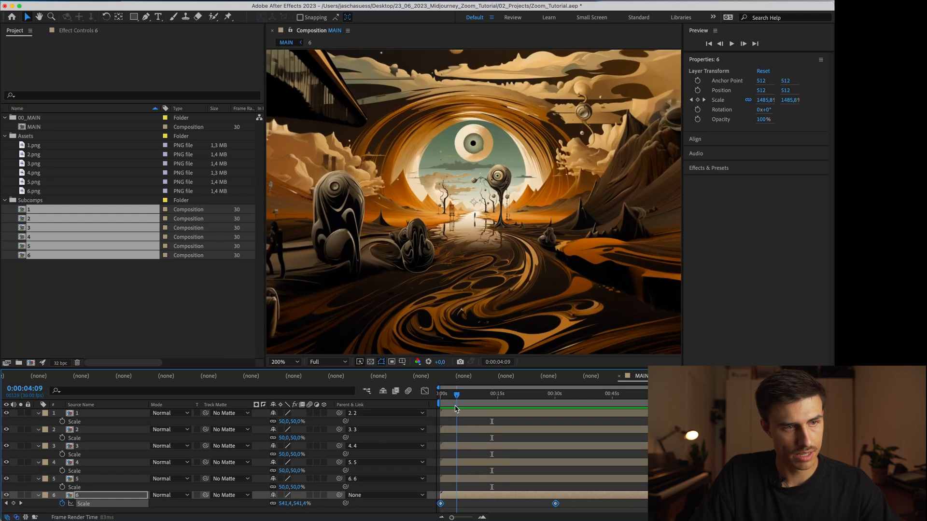
pyautogui.moveTo(456, 394); pyautogui.dragTo(452, 394)
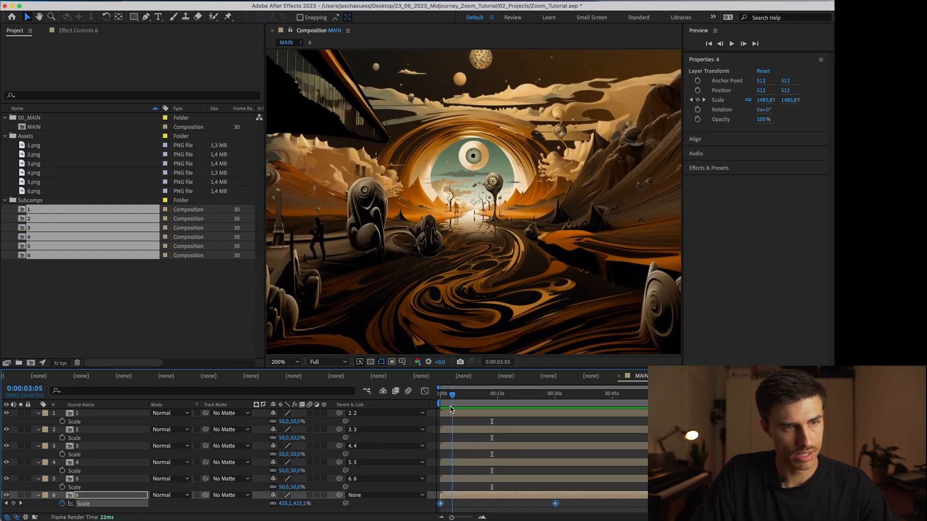
pyautogui.moveTo(451, 394); pyautogui.dragTo(467, 394)
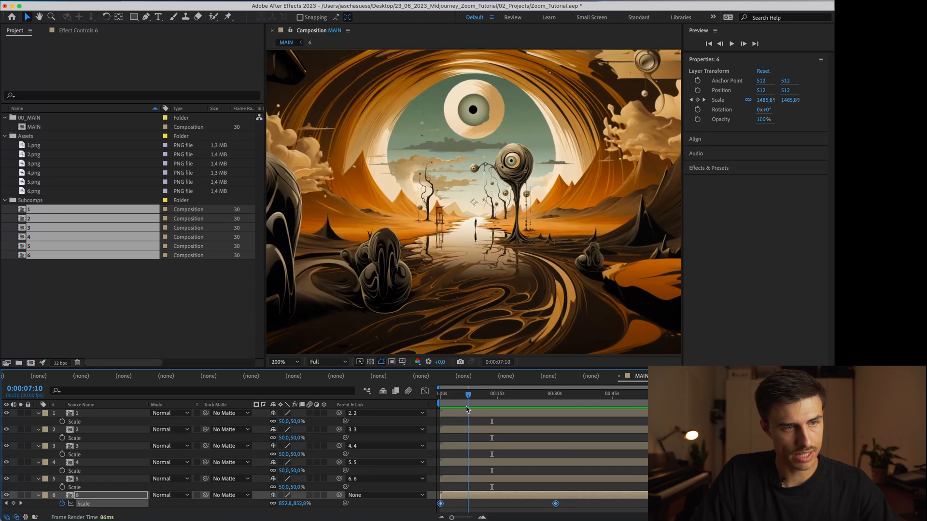
pyautogui.click(438, 404)
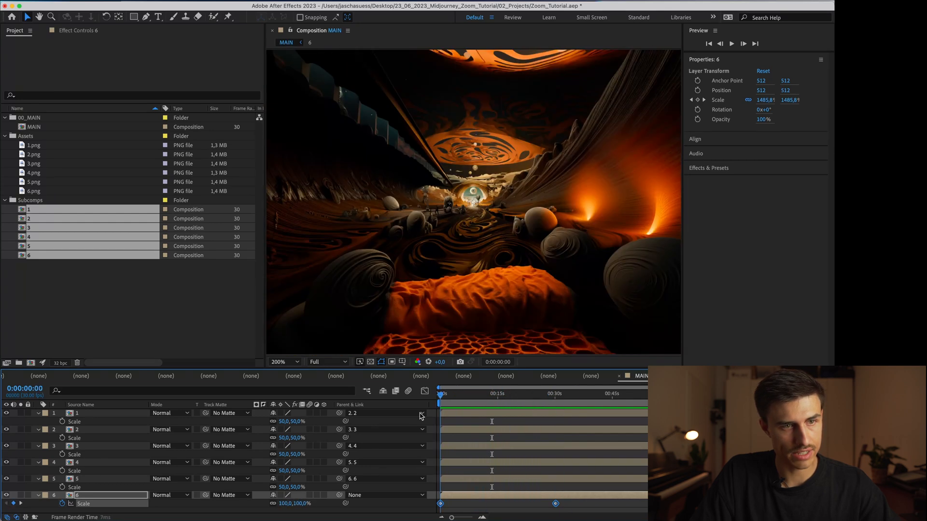
pyautogui.click(531, 394)
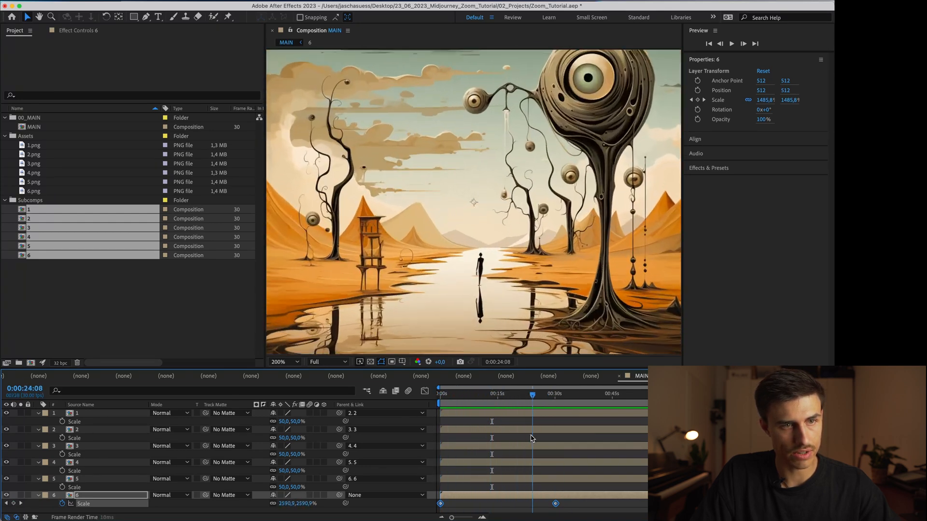
pyautogui.click(440, 394)
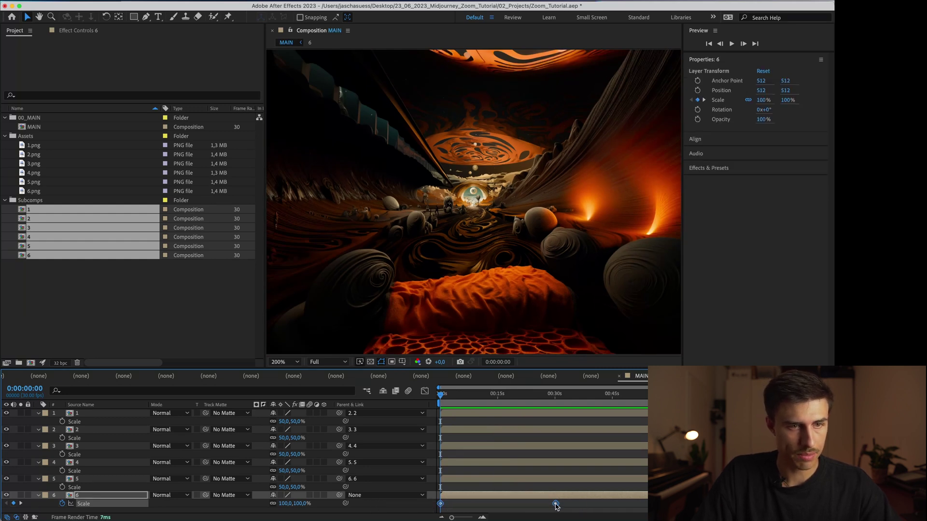
# Step: Apply Keyframe Assistant > Exponential Scale to layer 6's Scale keyframes and preview the zoom from the start
pyautogui.rightClick(554, 504)
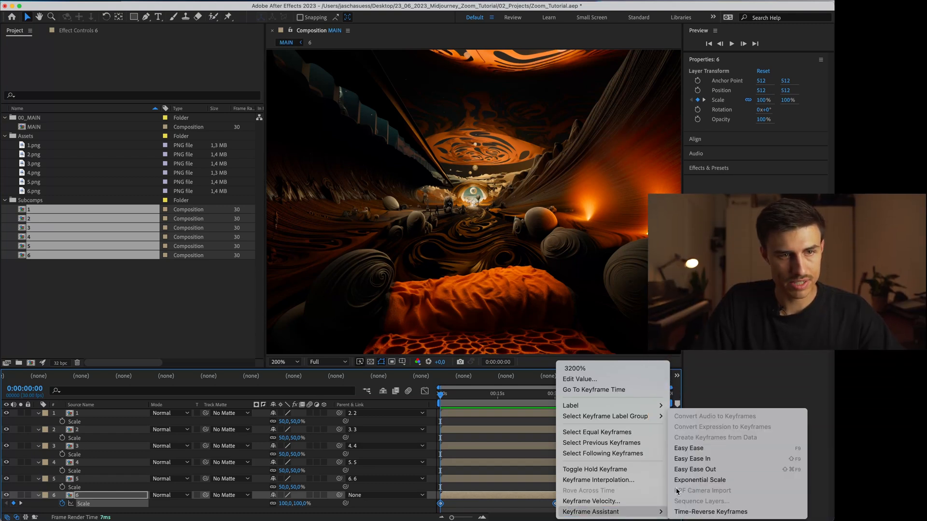
pyautogui.moveTo(699, 480)
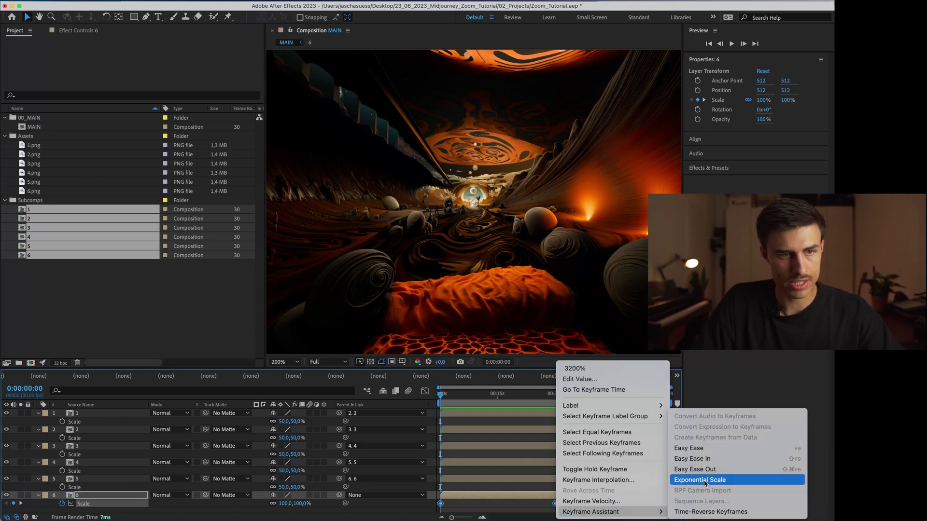
pyautogui.click(700, 480)
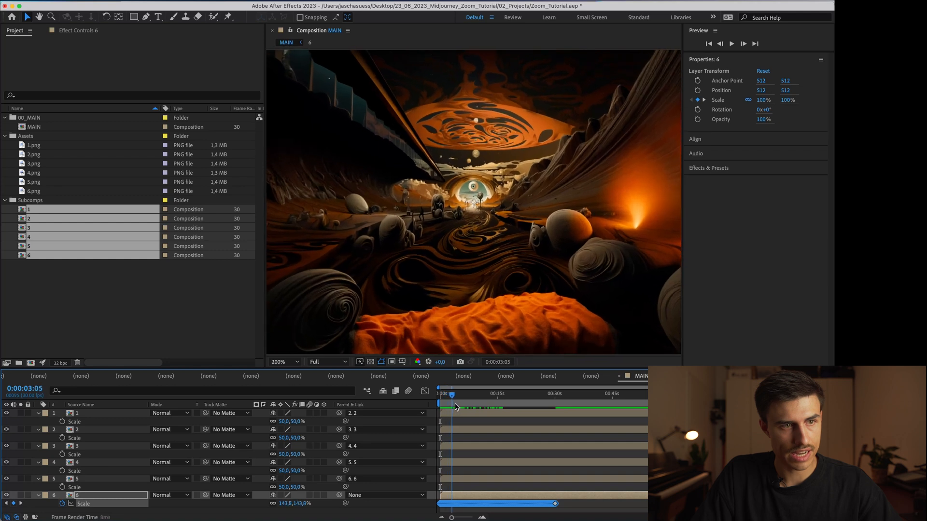
pyautogui.click(471, 395)
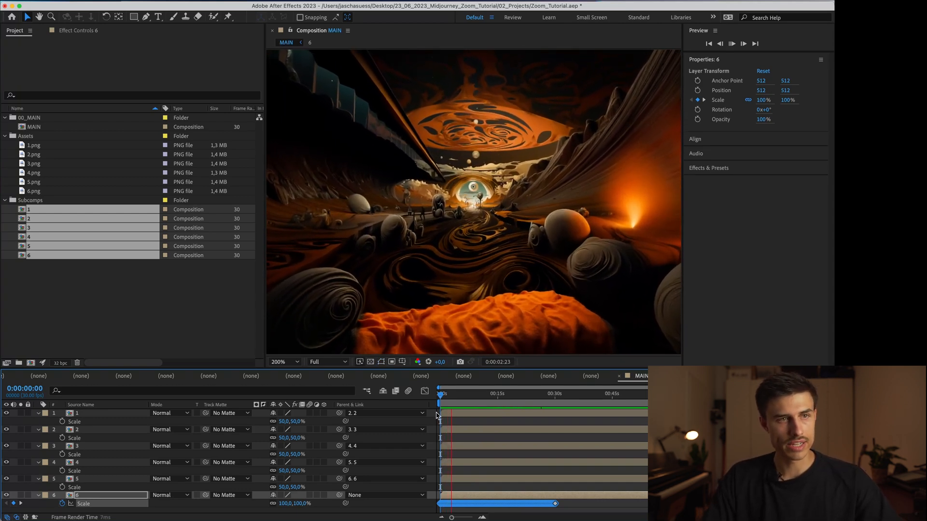
pyautogui.click(731, 44)
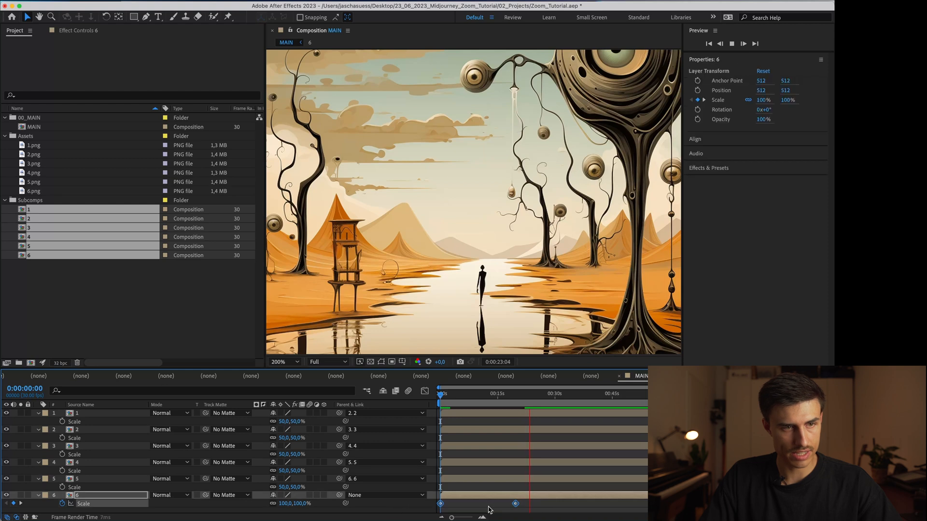
# Step: Reapply Exponential Scale and toggle the Graph Editor to show the curve climbing to 3200%
pyautogui.rightClick(515, 504)
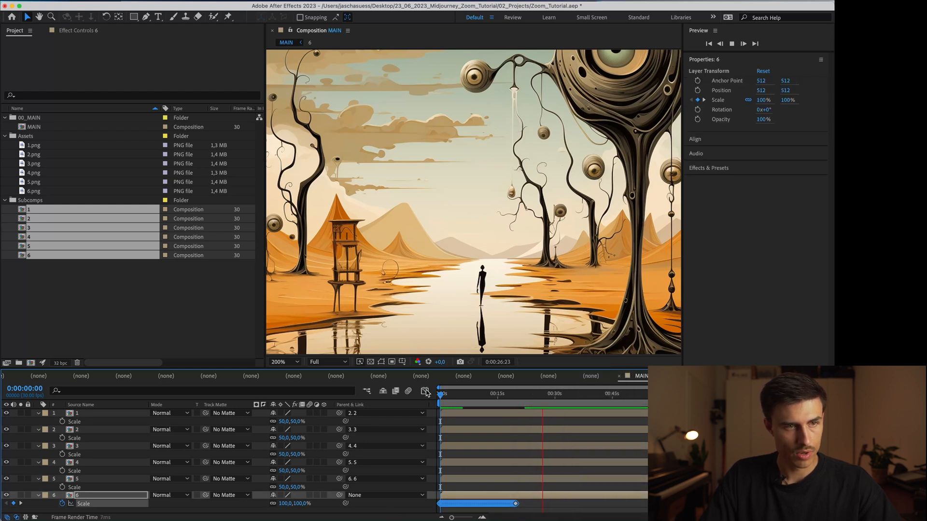
pyautogui.click(425, 392)
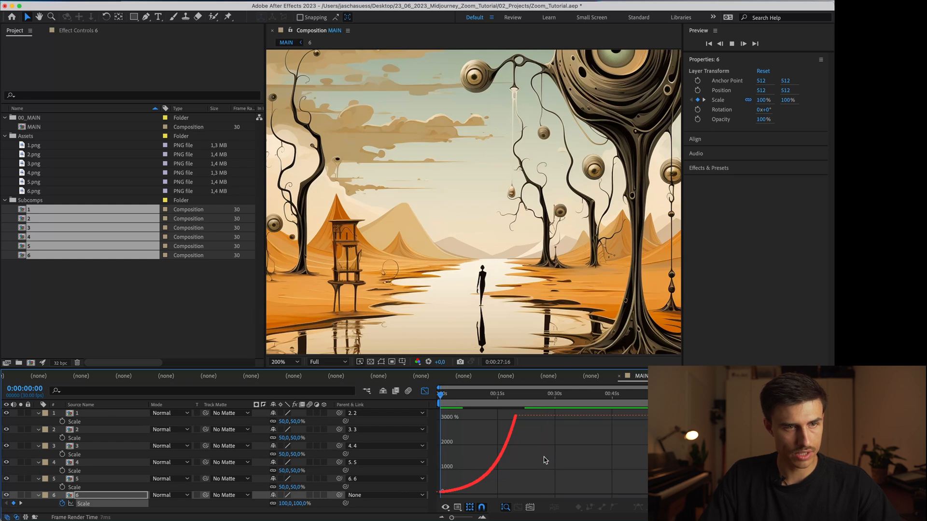
pyautogui.click(424, 392)
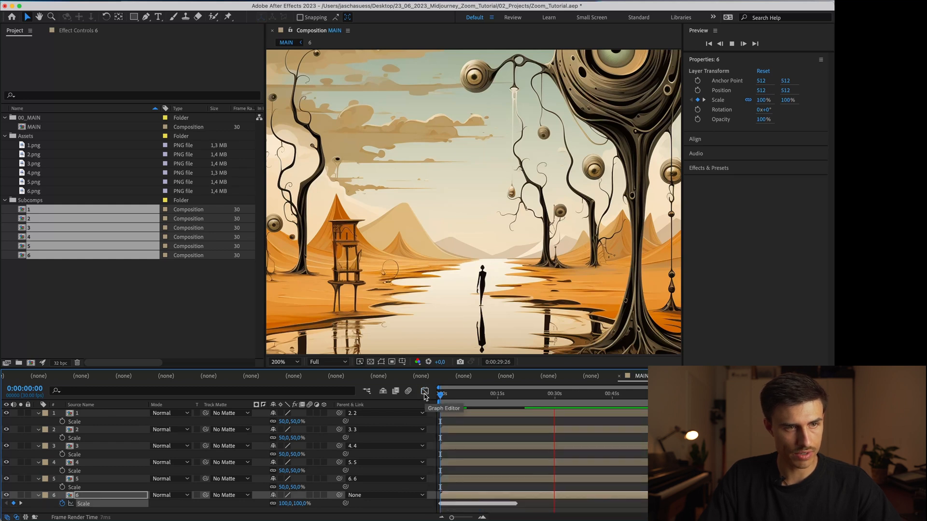
pyautogui.click(425, 392)
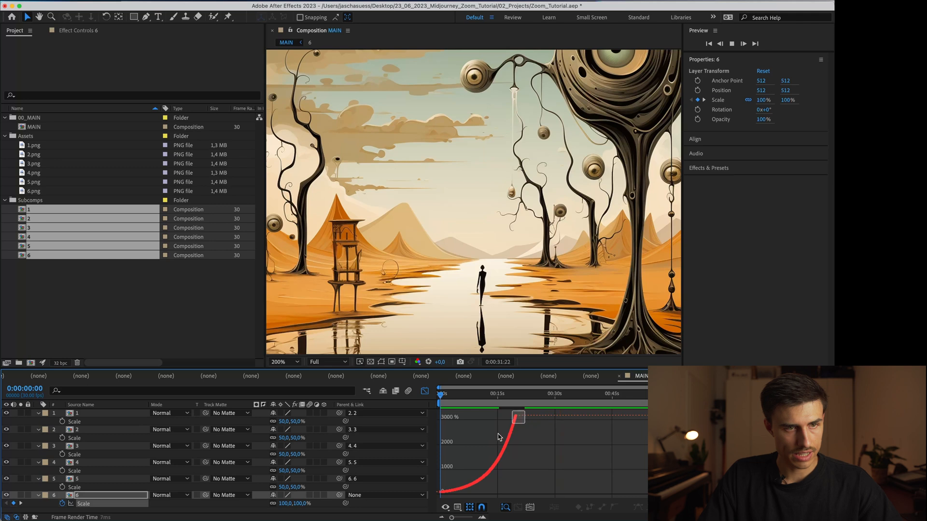